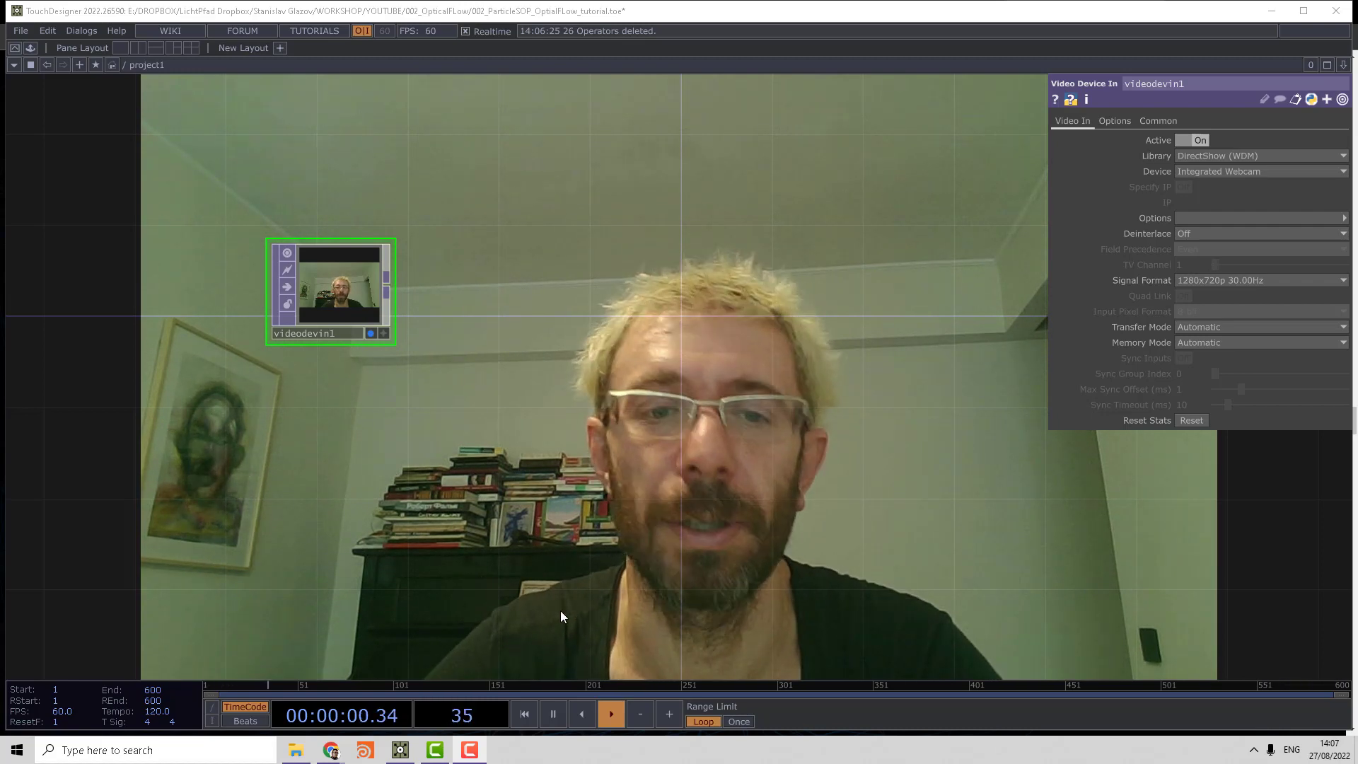
- Bring up the Paint 3D canvas to sketch a blue arrow, loop and v mark
click(470, 750)
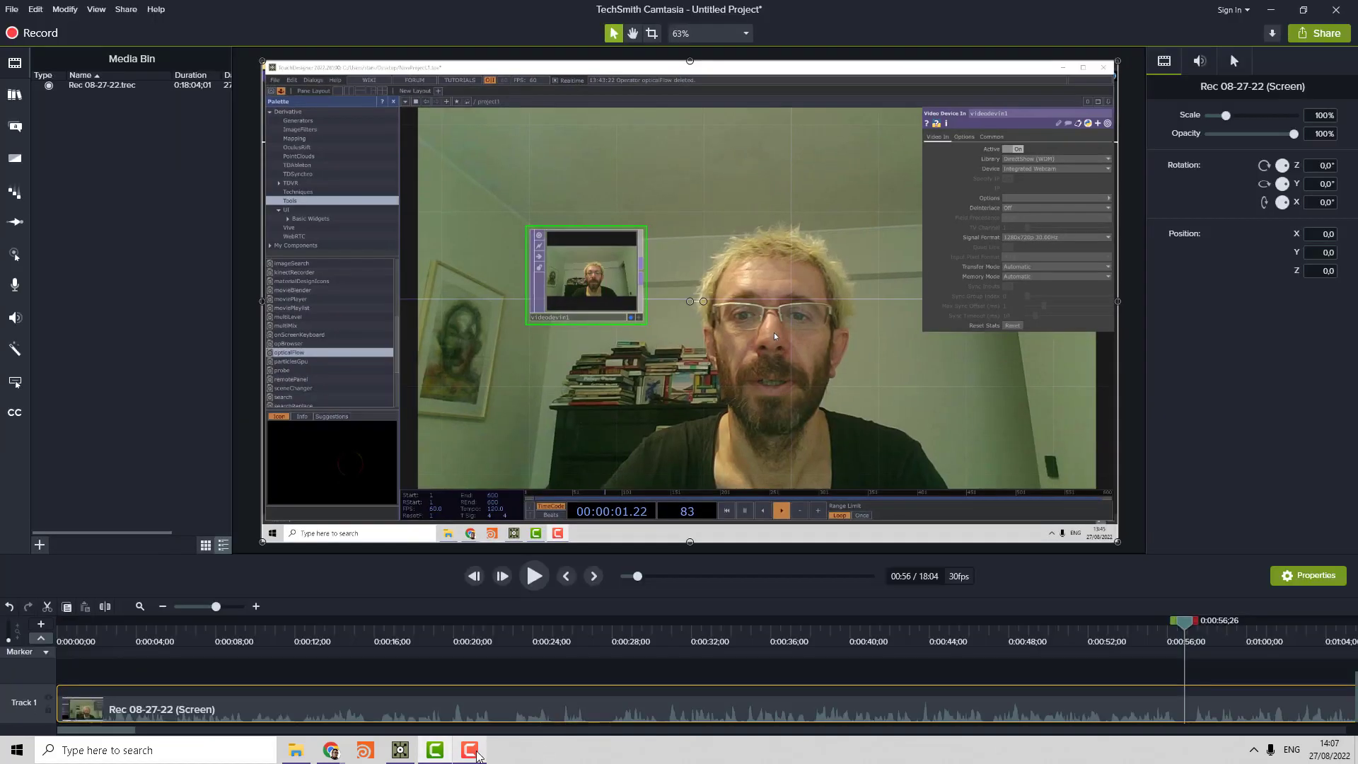
click(469, 749)
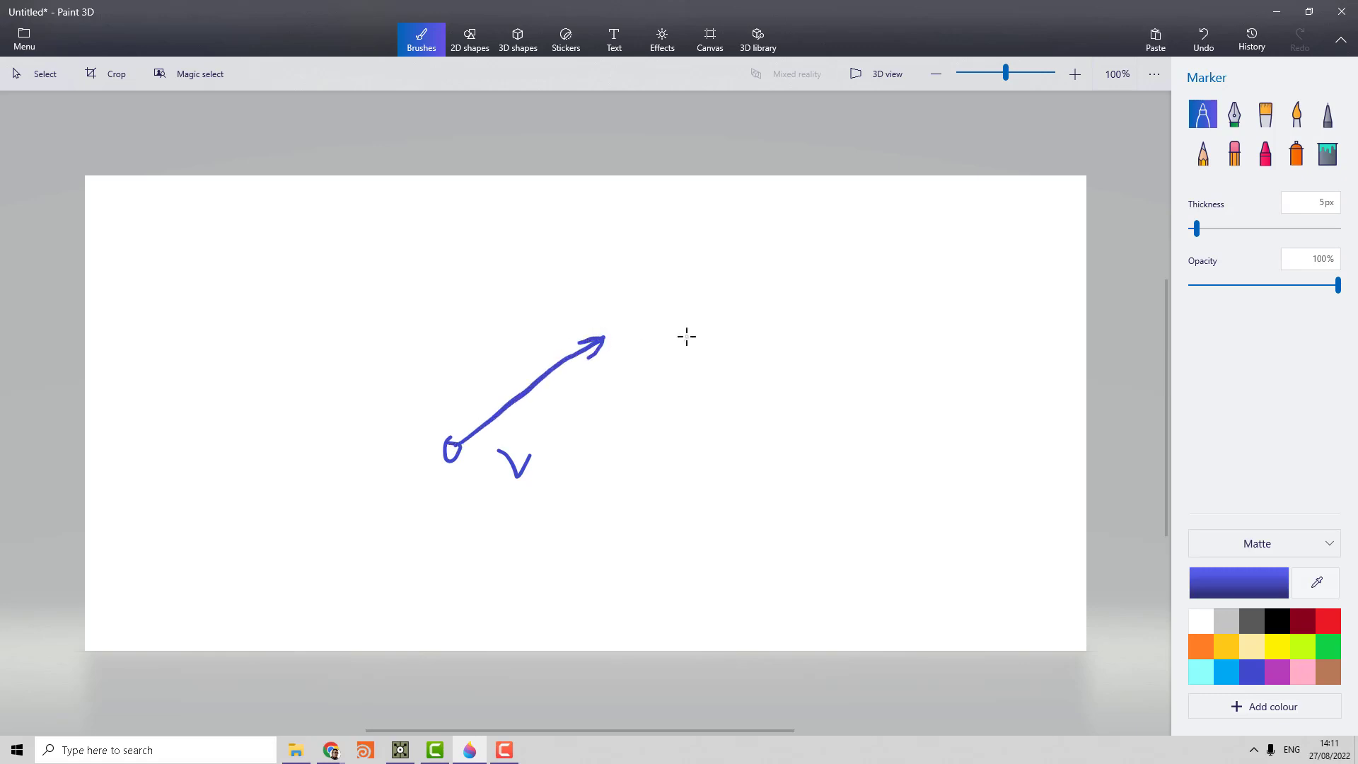
mouse_move(653, 340)
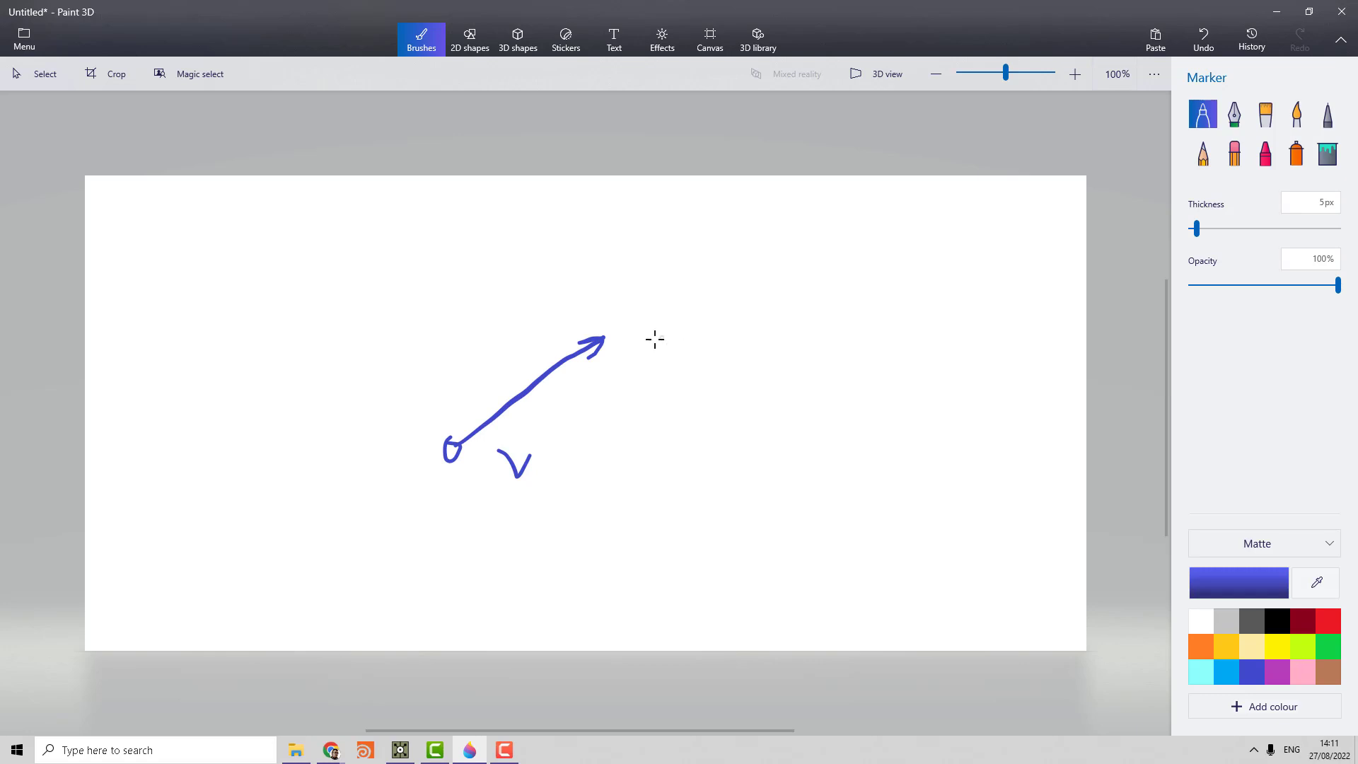
mouse_move(719, 396)
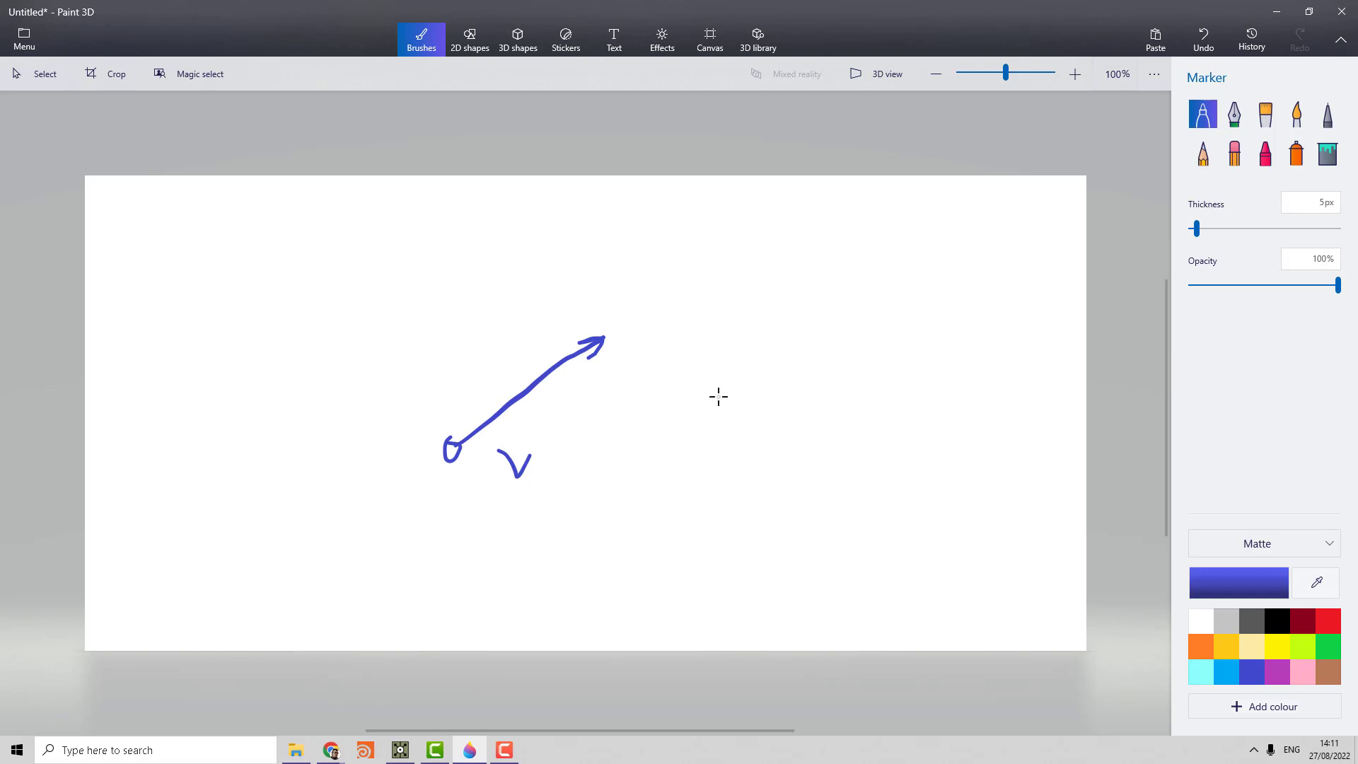
mouse_move(648, 412)
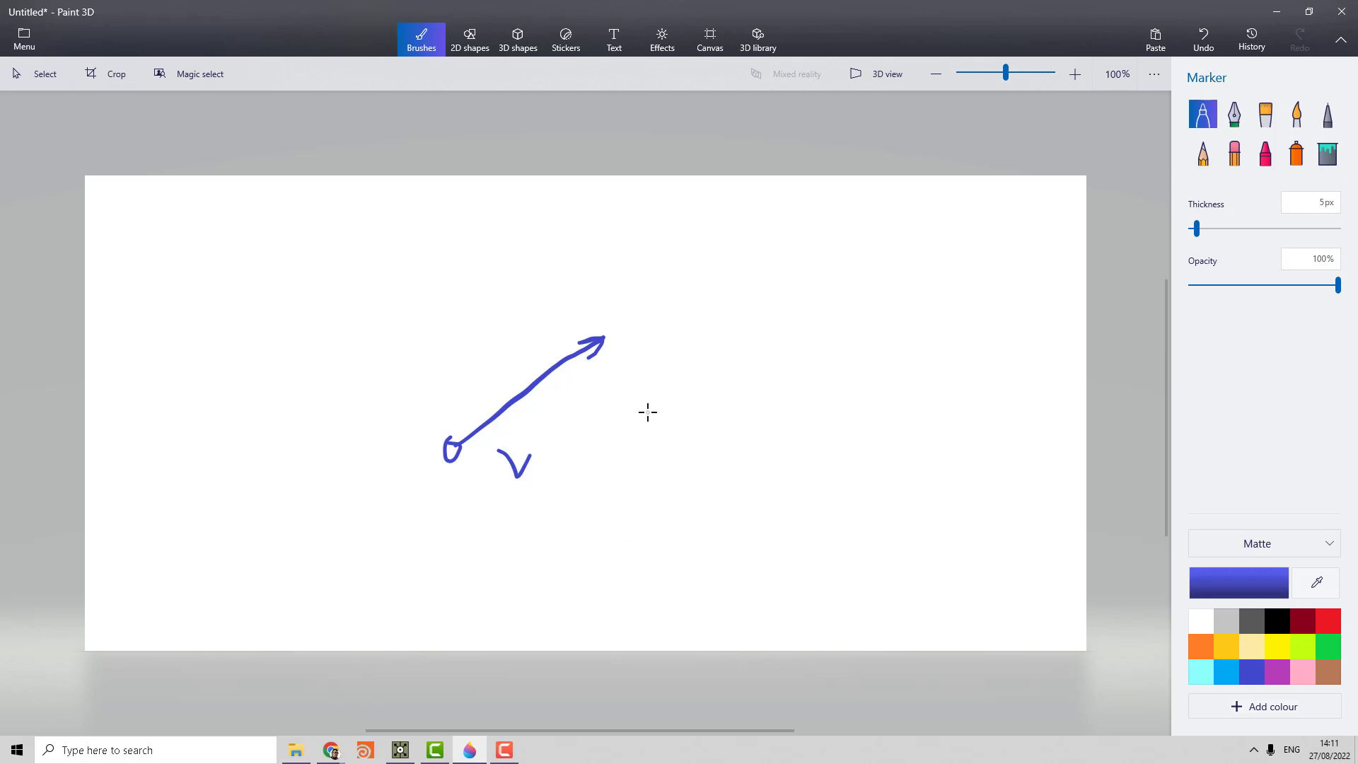
mouse_move(1309, 182)
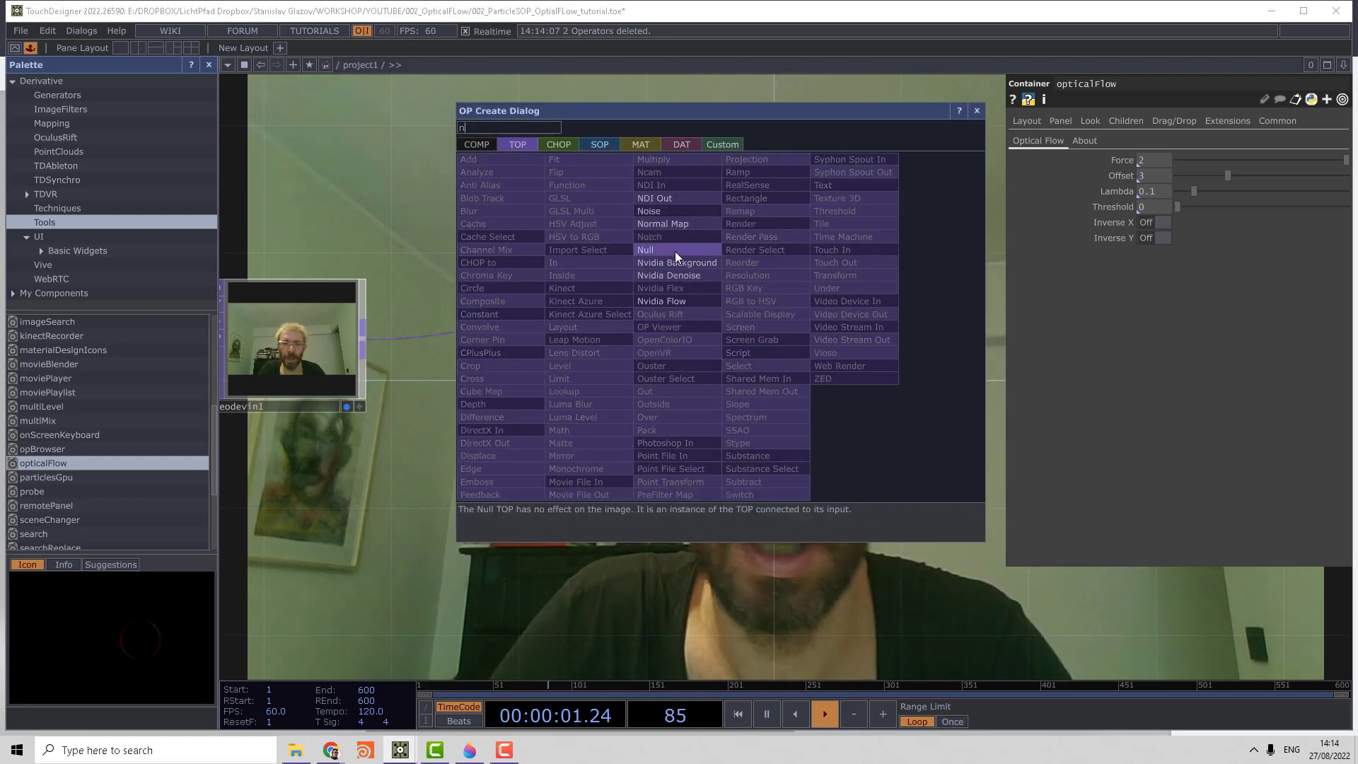
- Add a Null TOP, null1, wired to the opticalFlow component's output
click(645, 249)
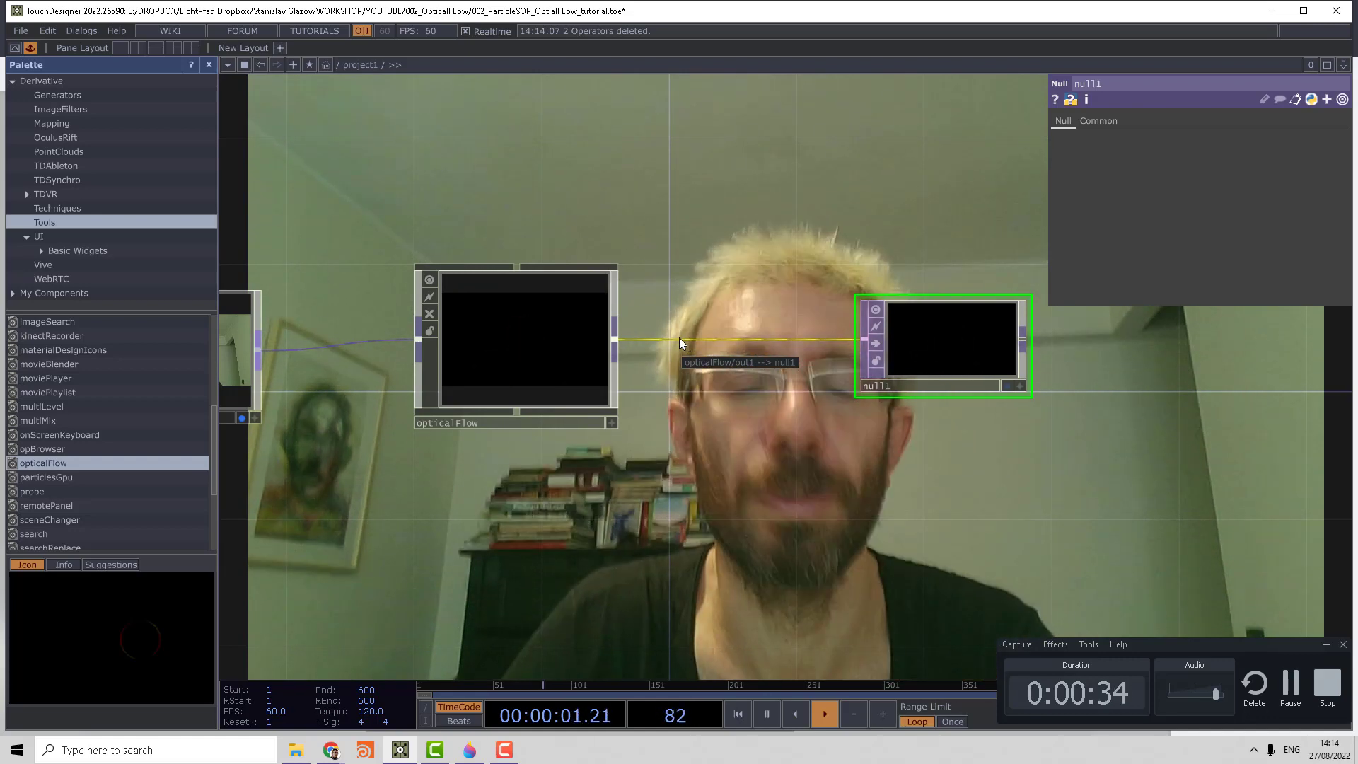
- Add a GLSL TOP, glsl1, via the network's Add Operator menu
right_click(632, 363)
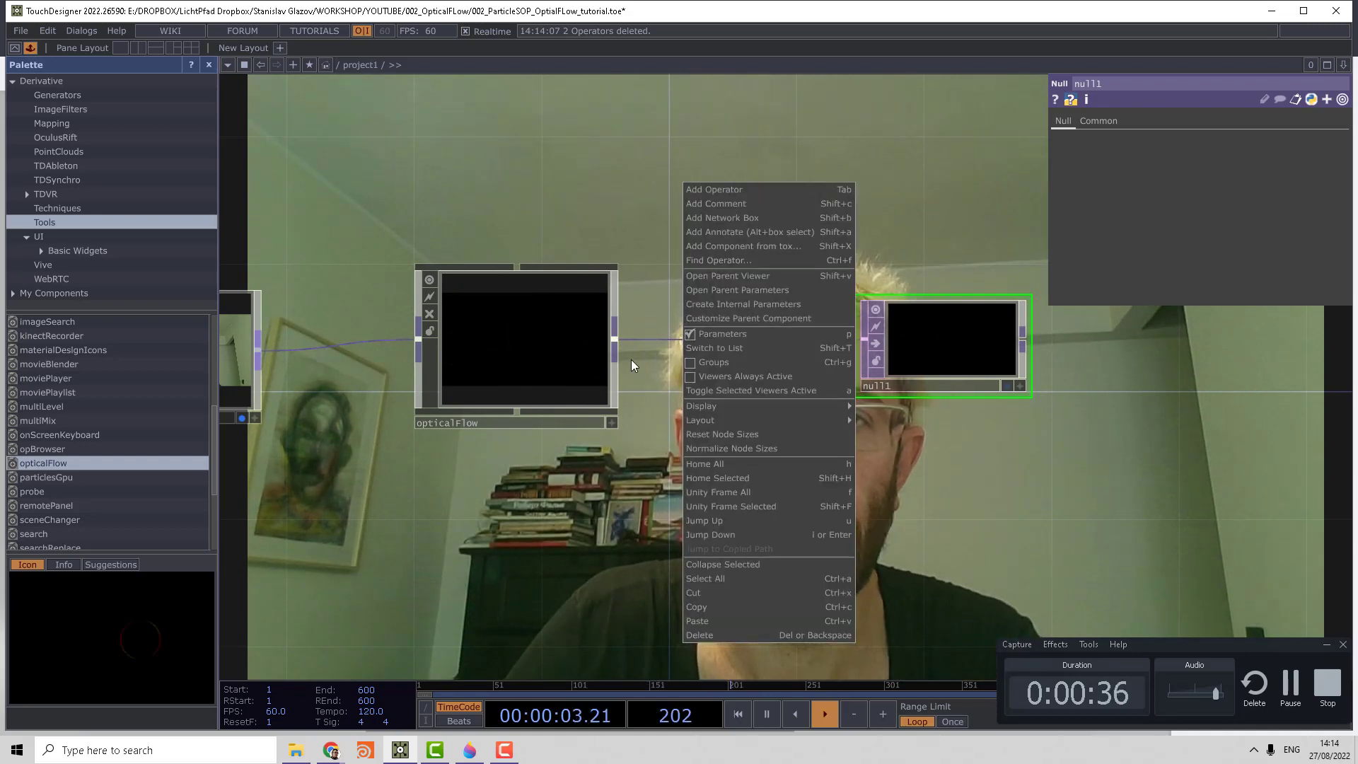
click(714, 188)
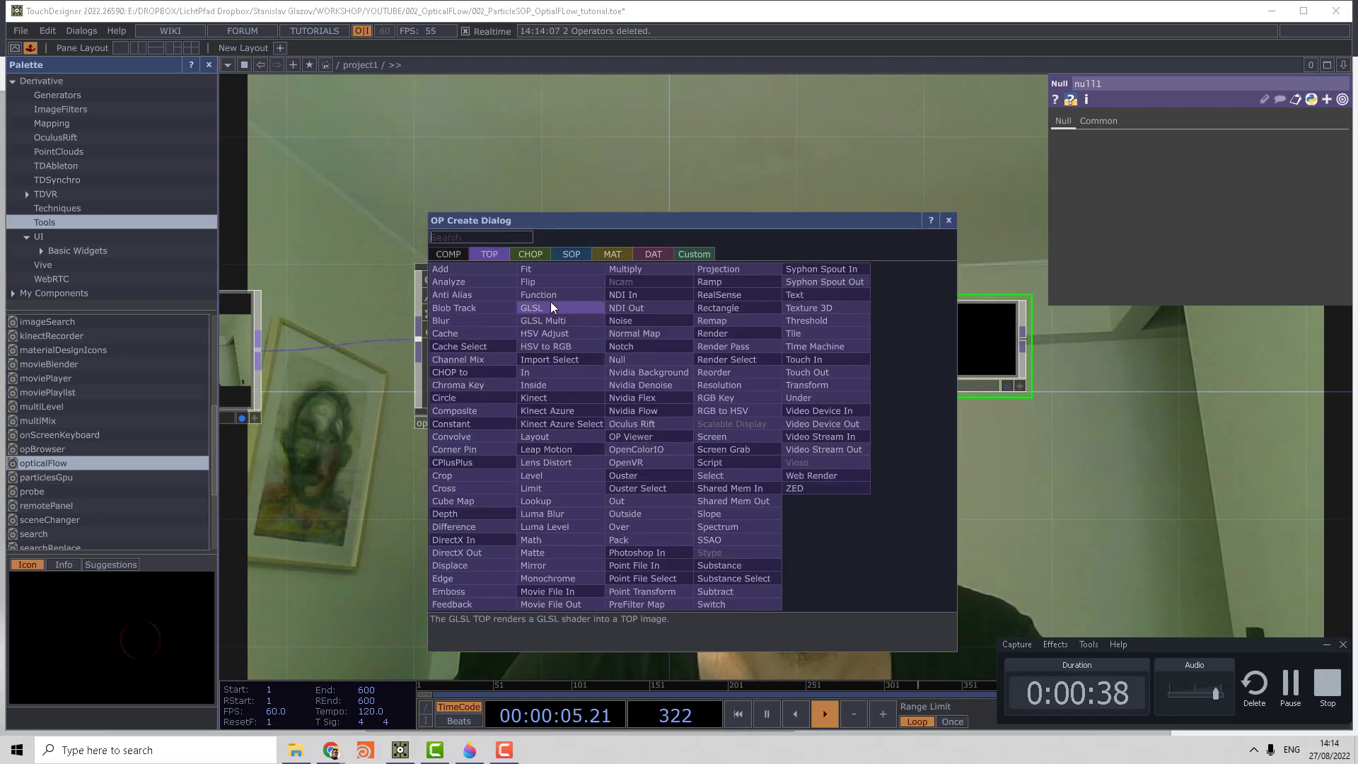
click(530, 307)
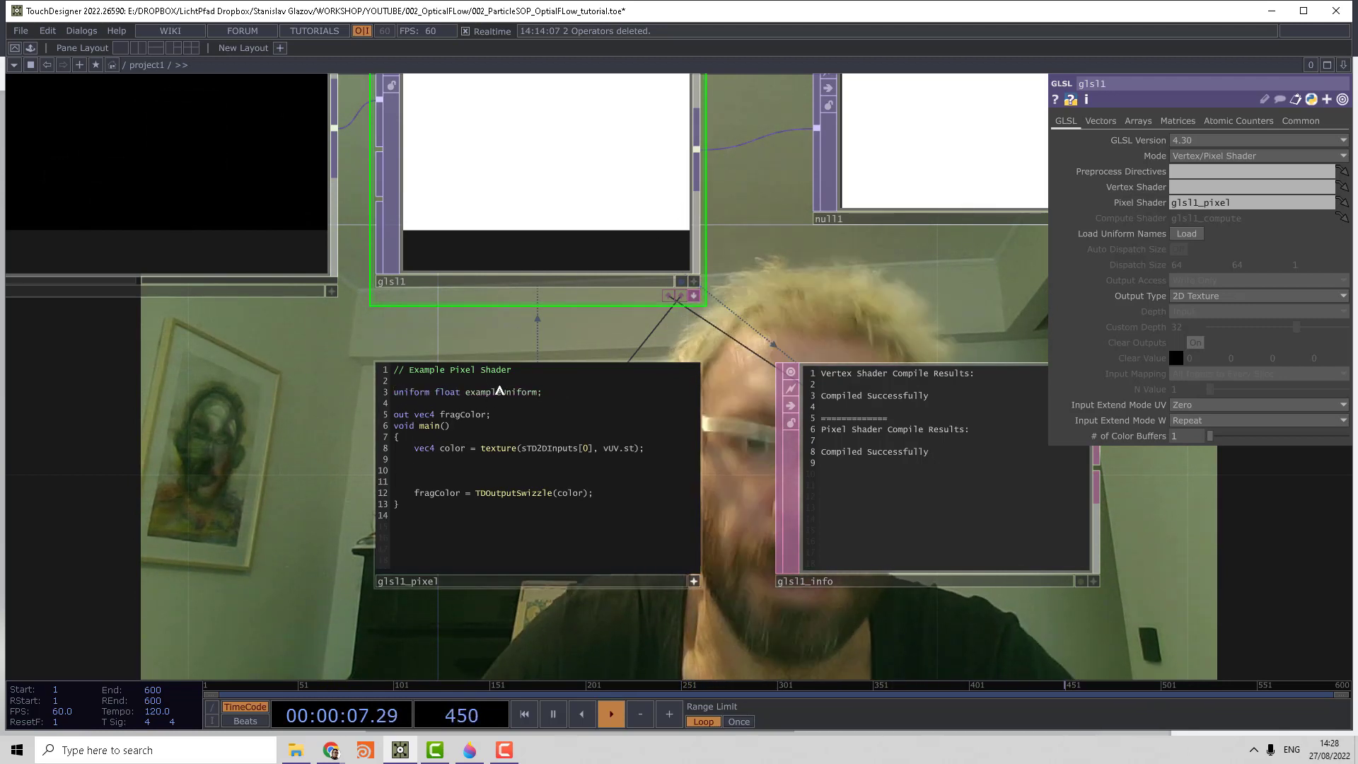
- Rename exampleUniform to threshold and show glsl1's Vectors uniform settings for value 0.1
double_click(499, 392)
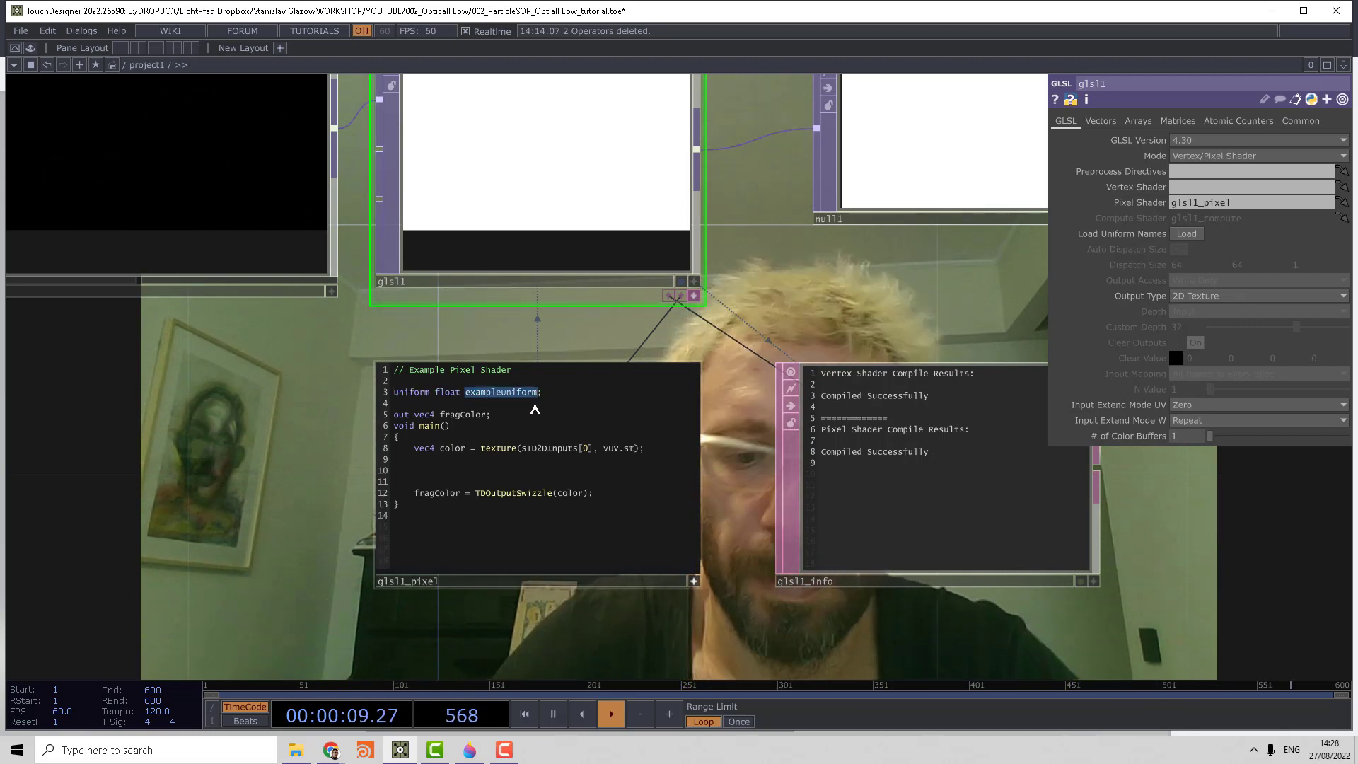
text(threshold)
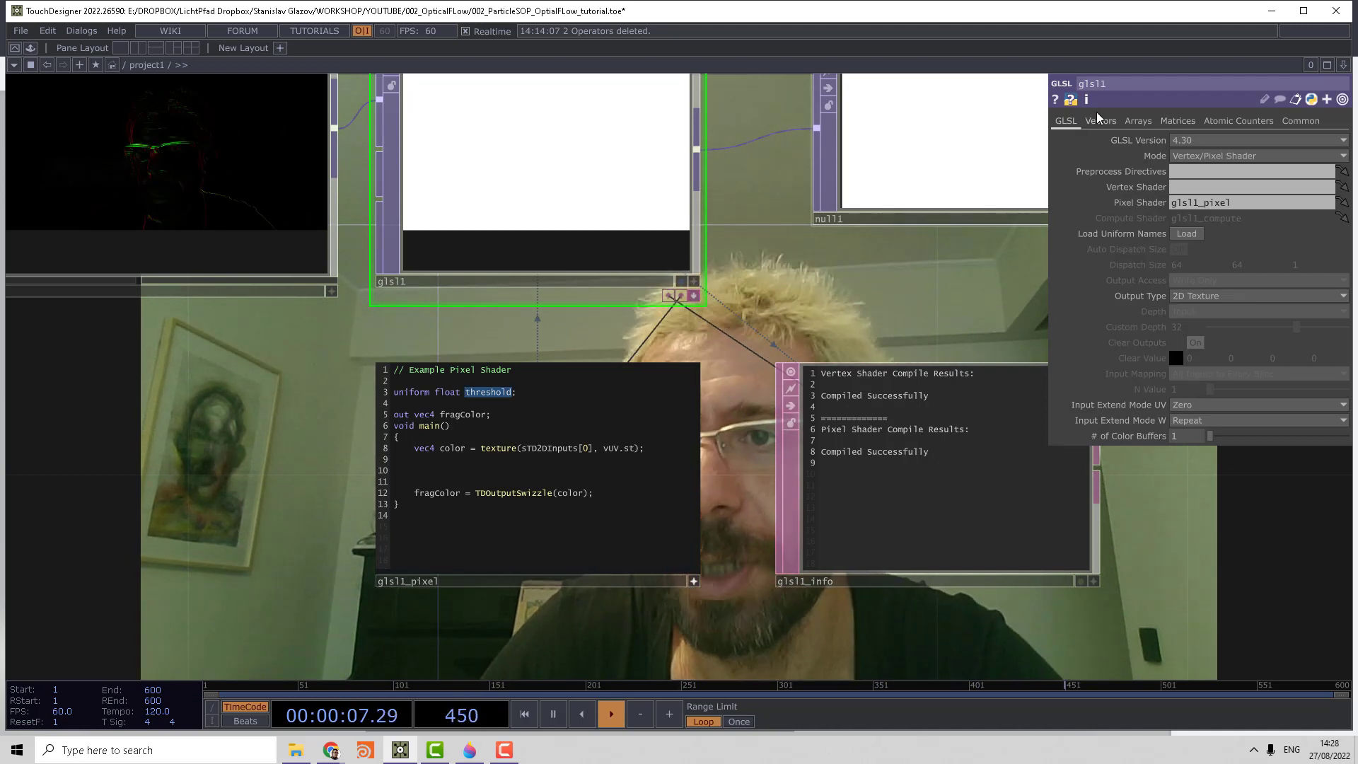
click(1101, 120)
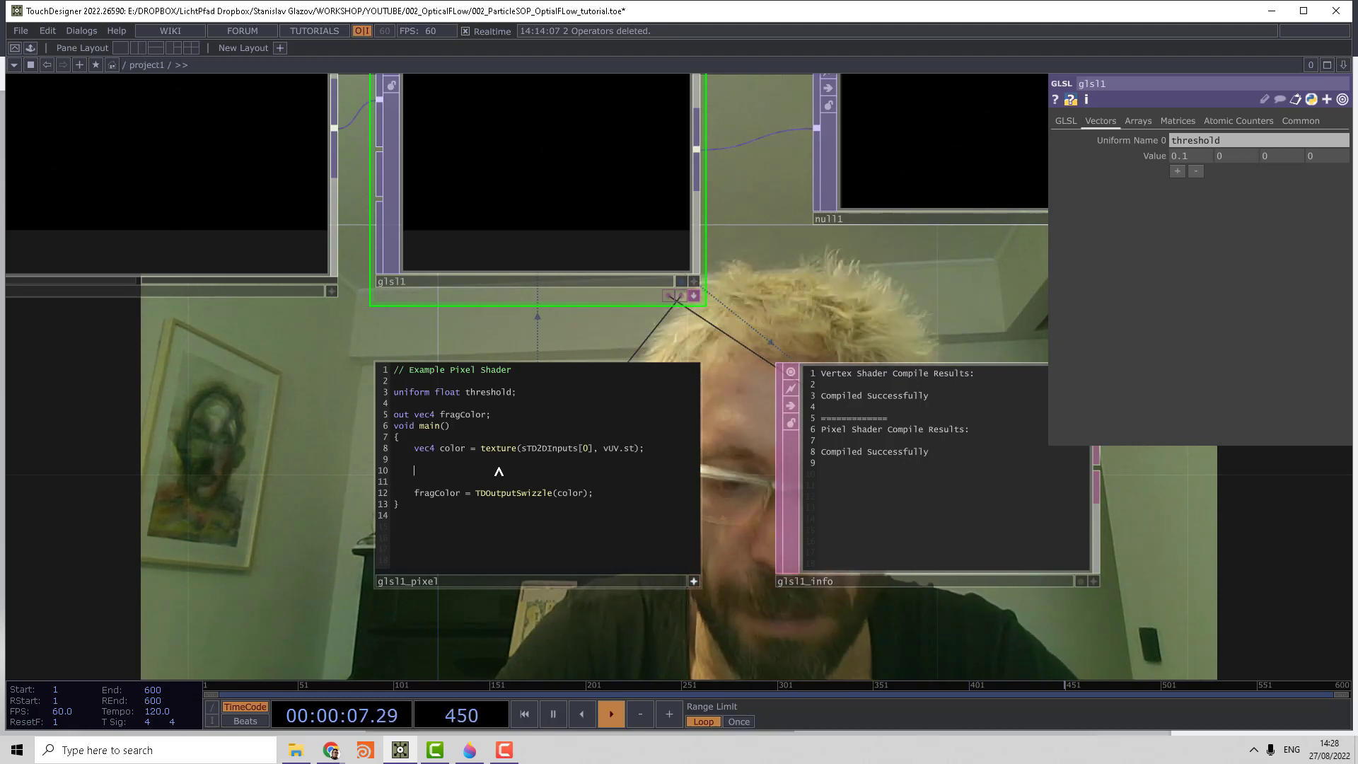
- Write float v = abs(color.r*color.b); and float a = 0; in glsl1_pixel
text(float)
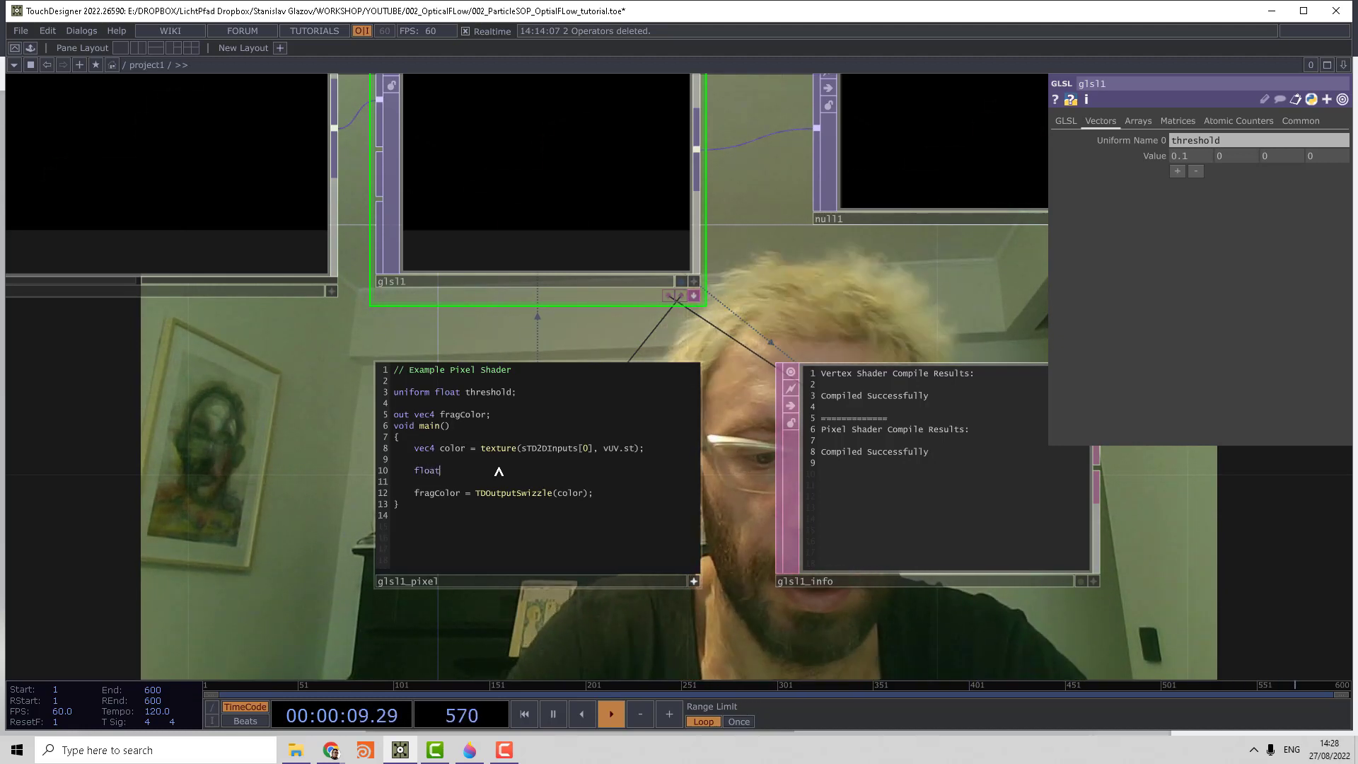
text(v =)
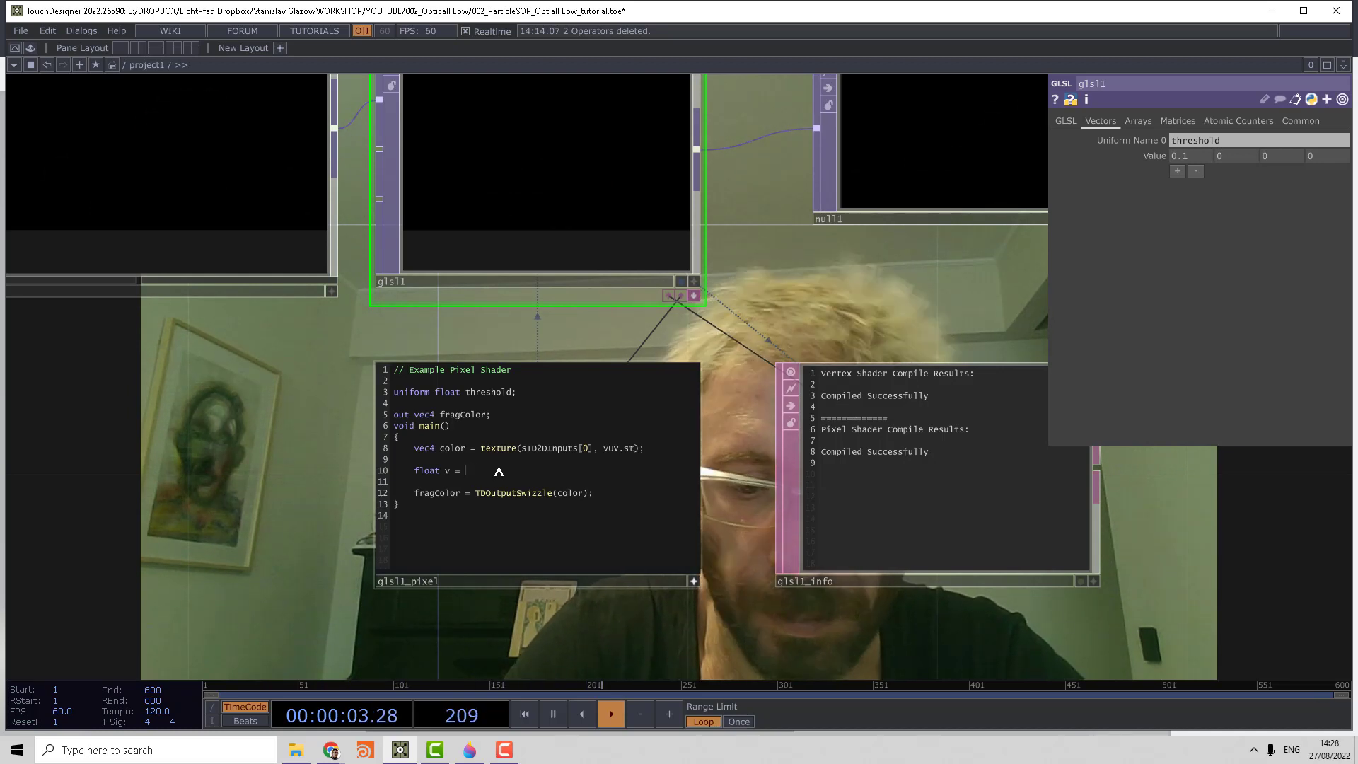
text(ab())
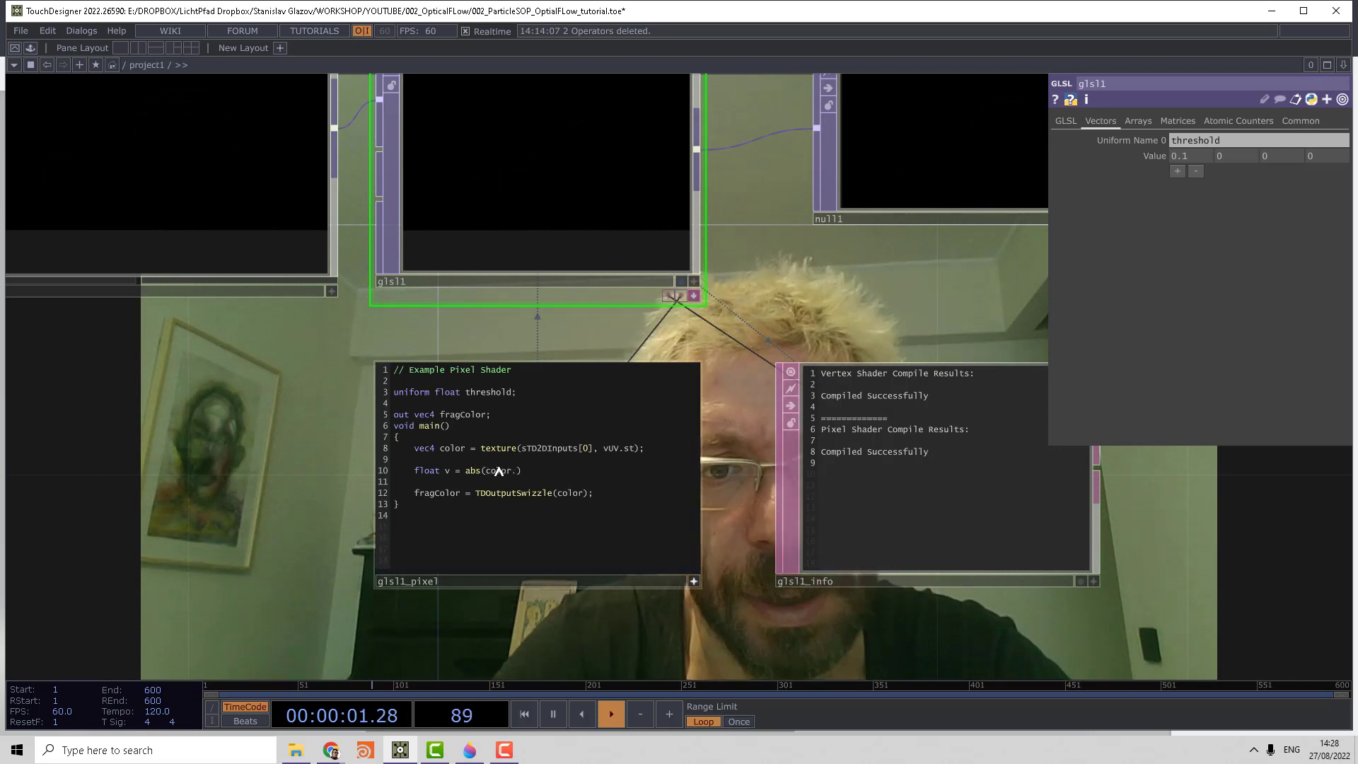
text(r*)
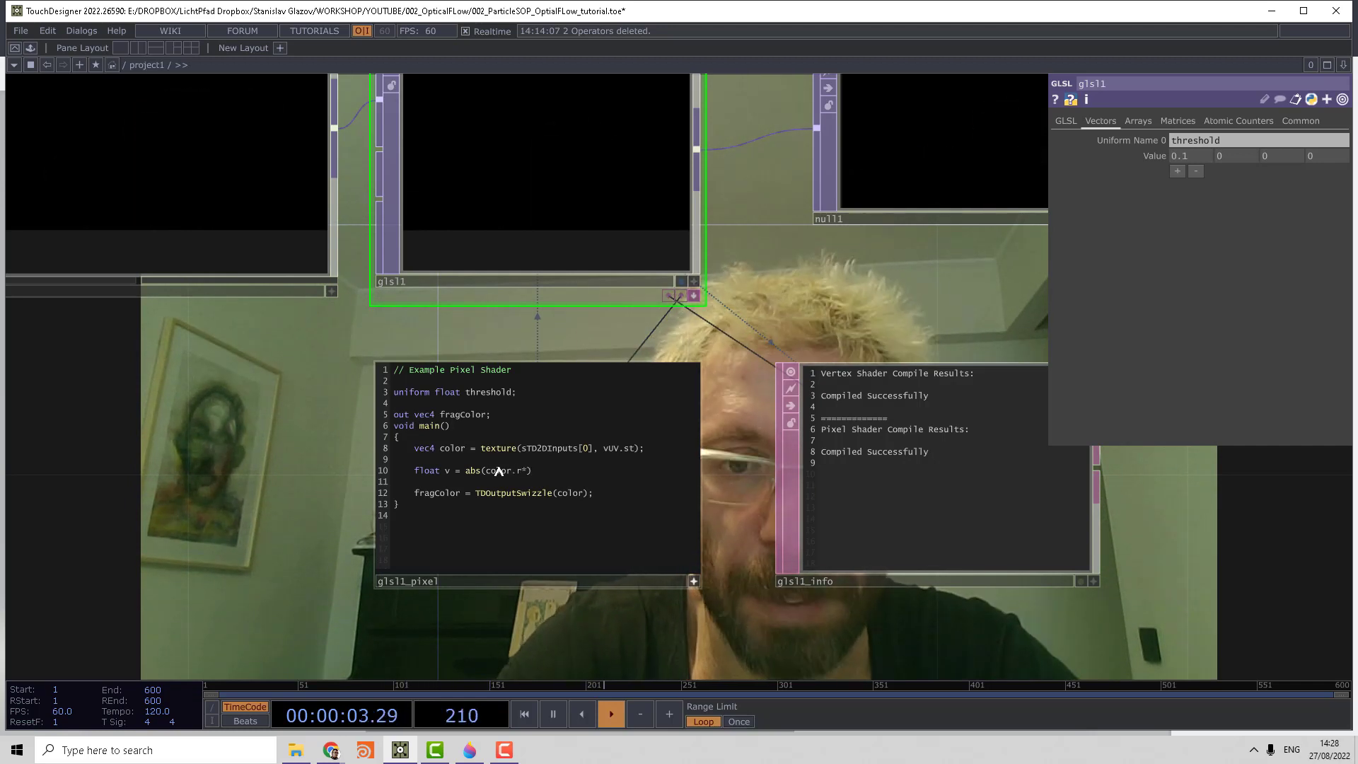
text(color.b)
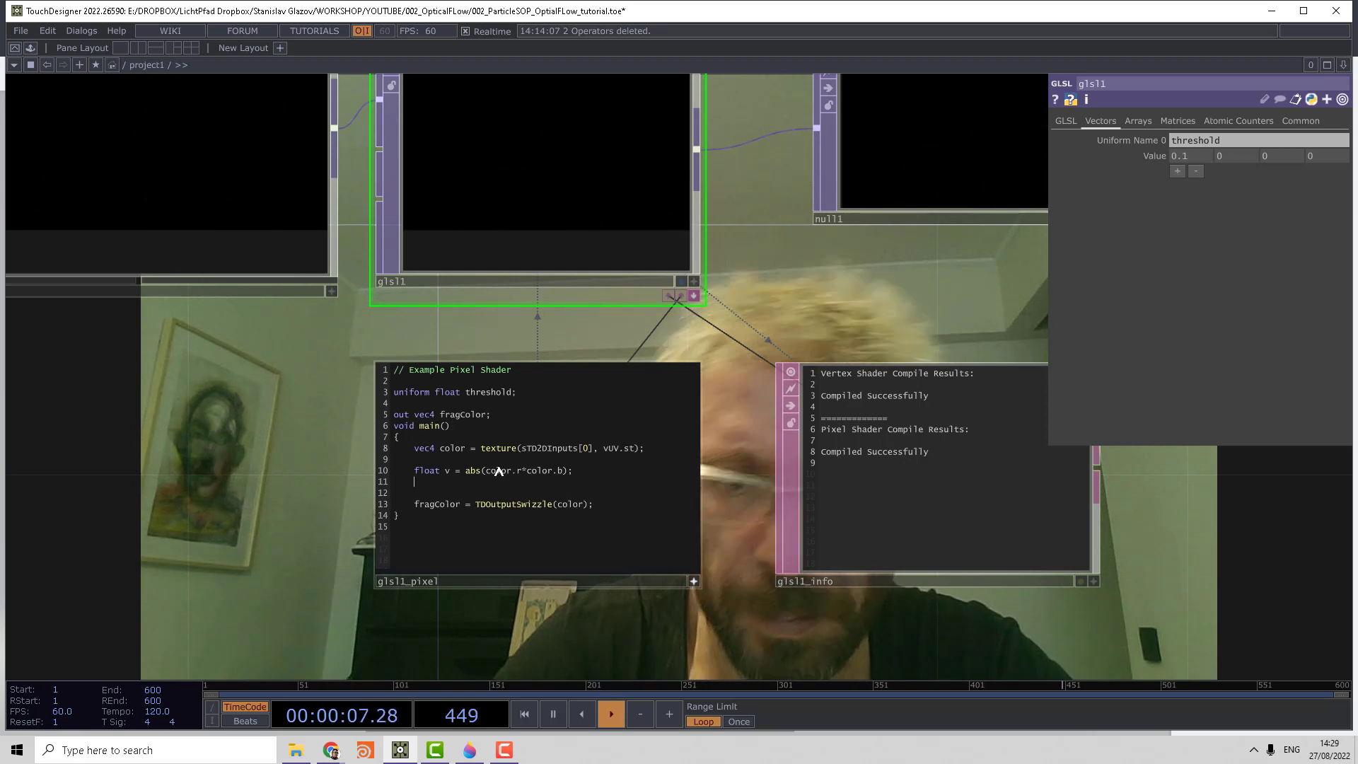
text(float a)
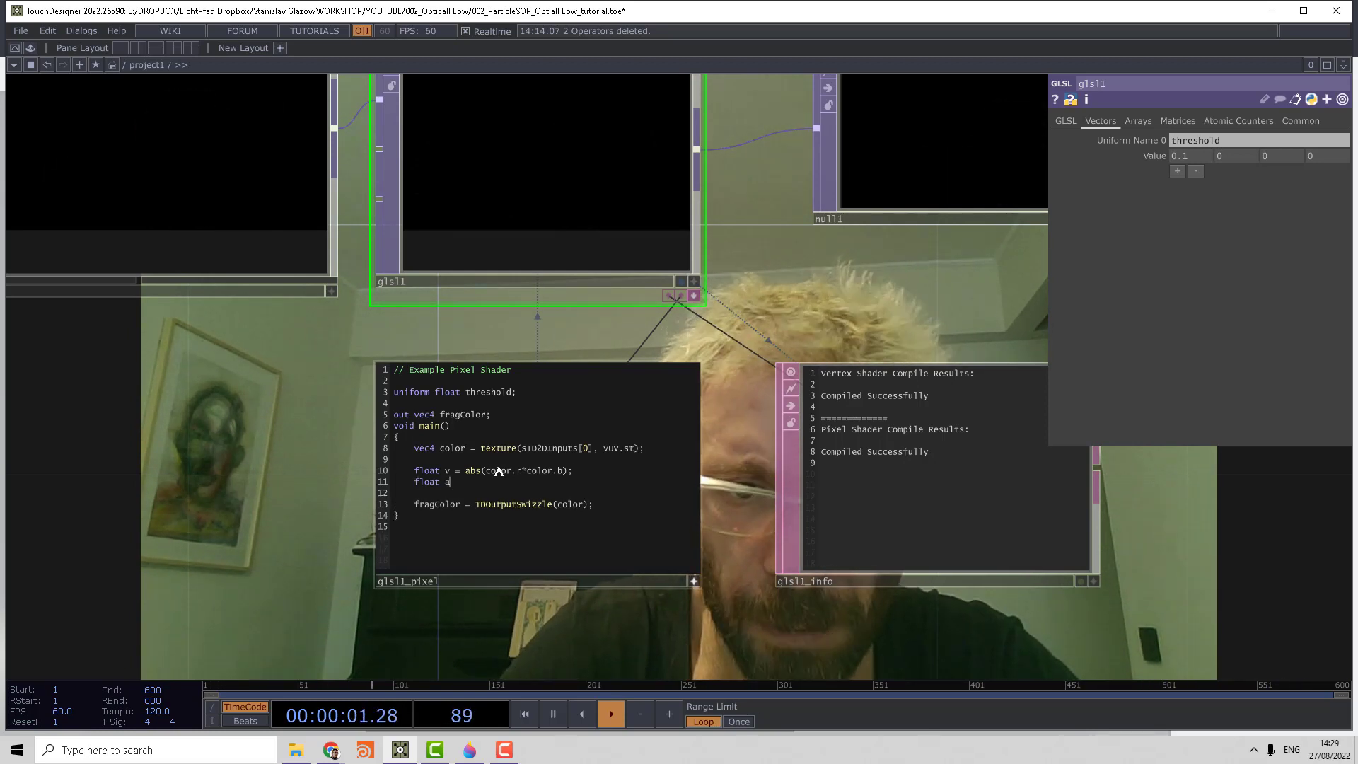
text(= 0;)
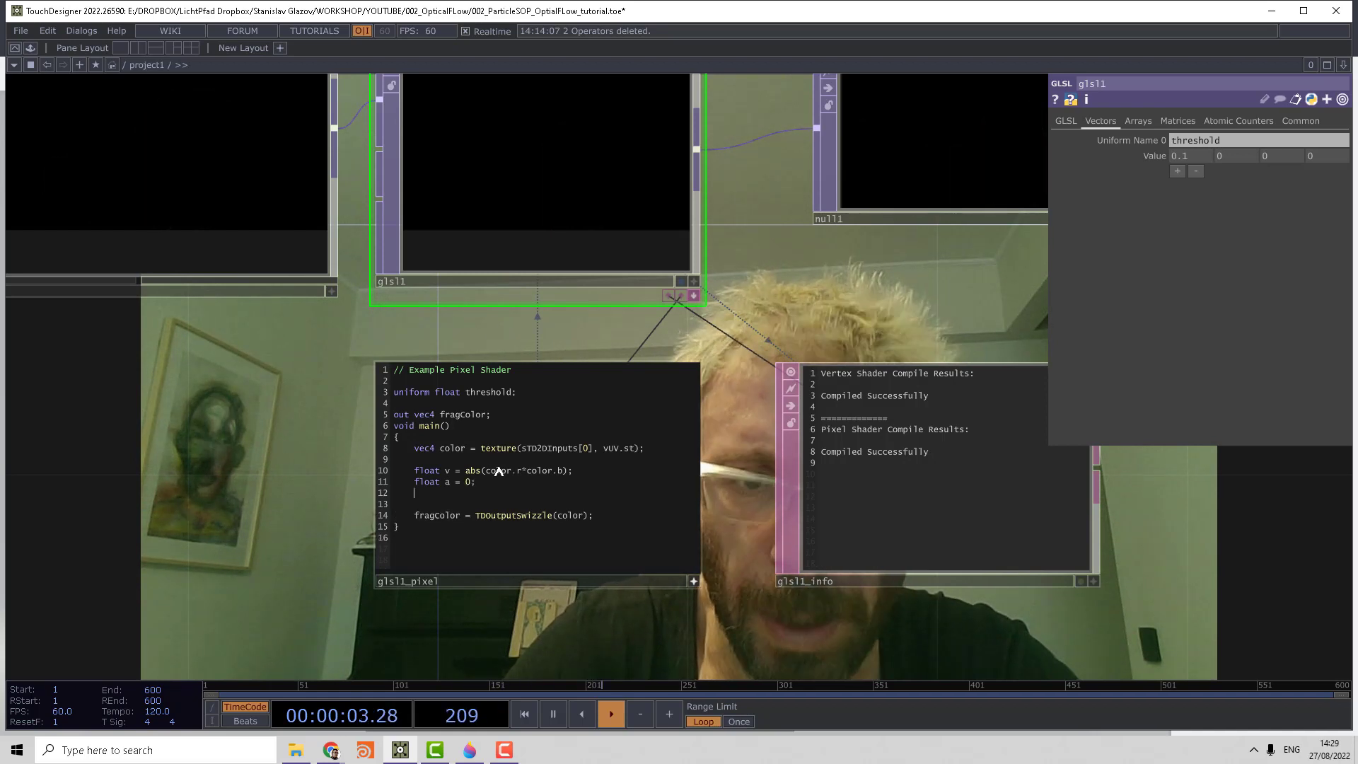
- Add the check if(v > threshold){ a = 1 } to the pixel shader
text(if*()
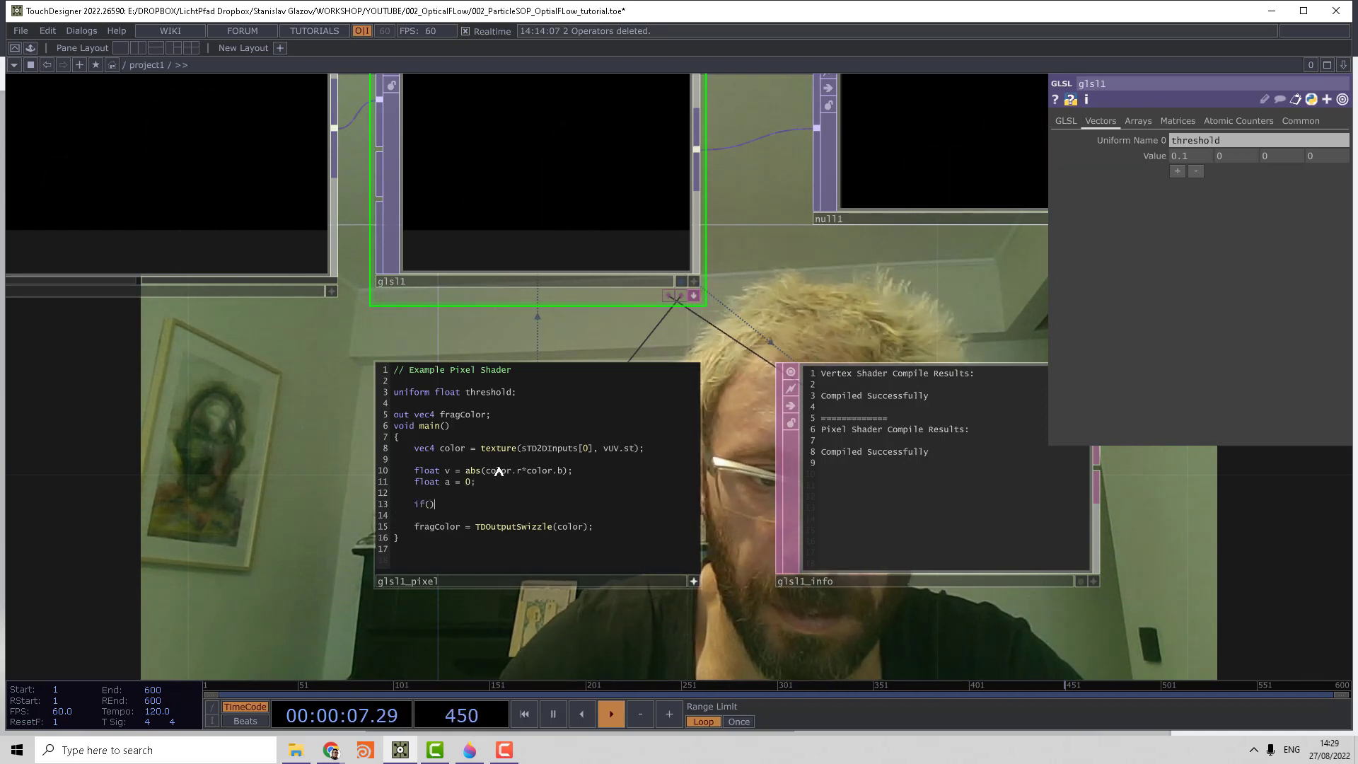
text(v>)
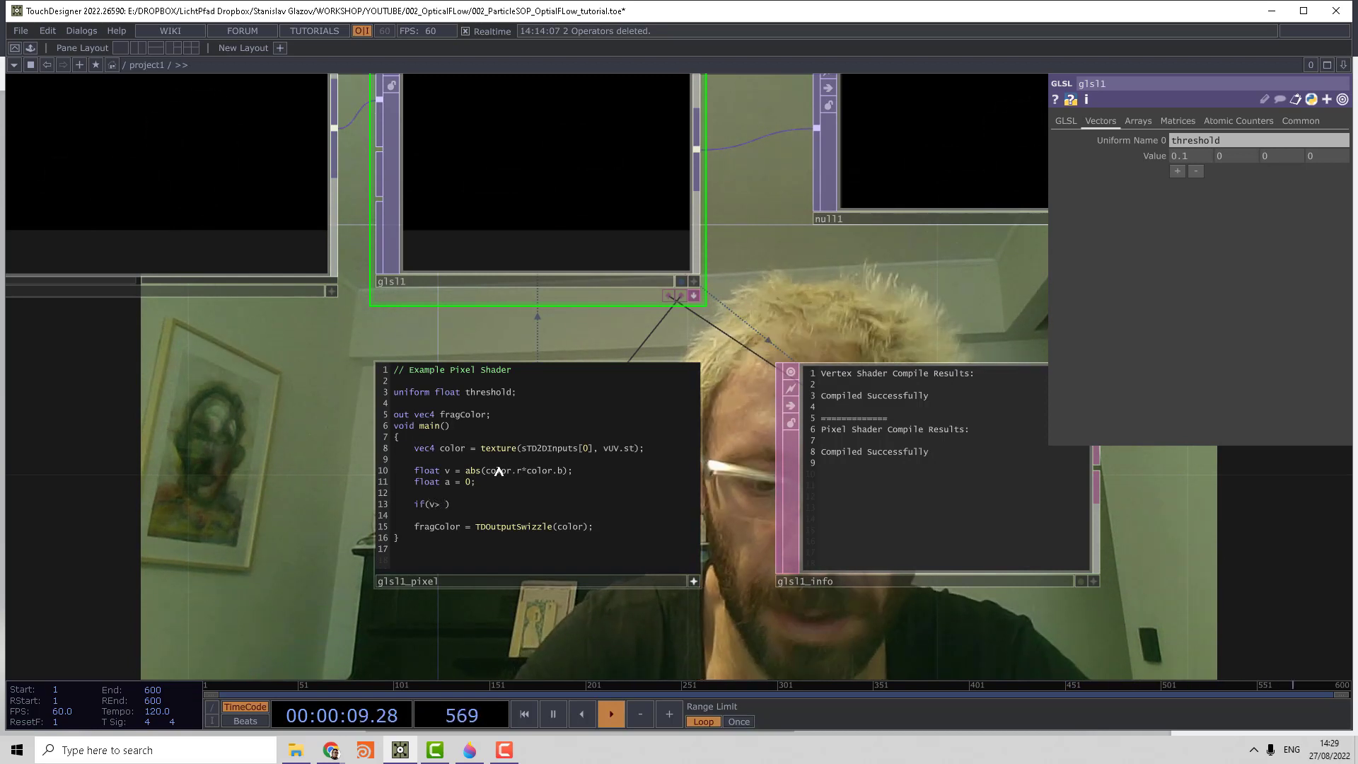
text(threshold){})
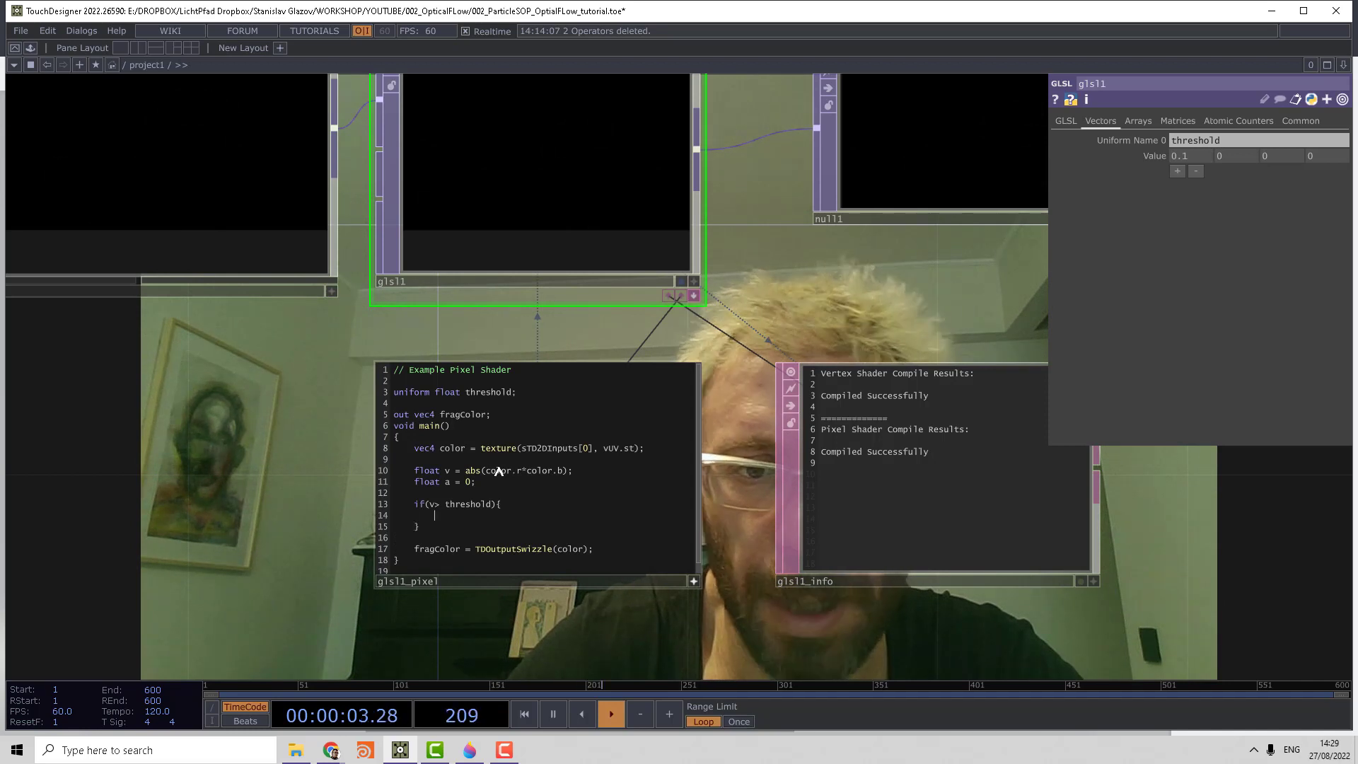
text(a = 1)
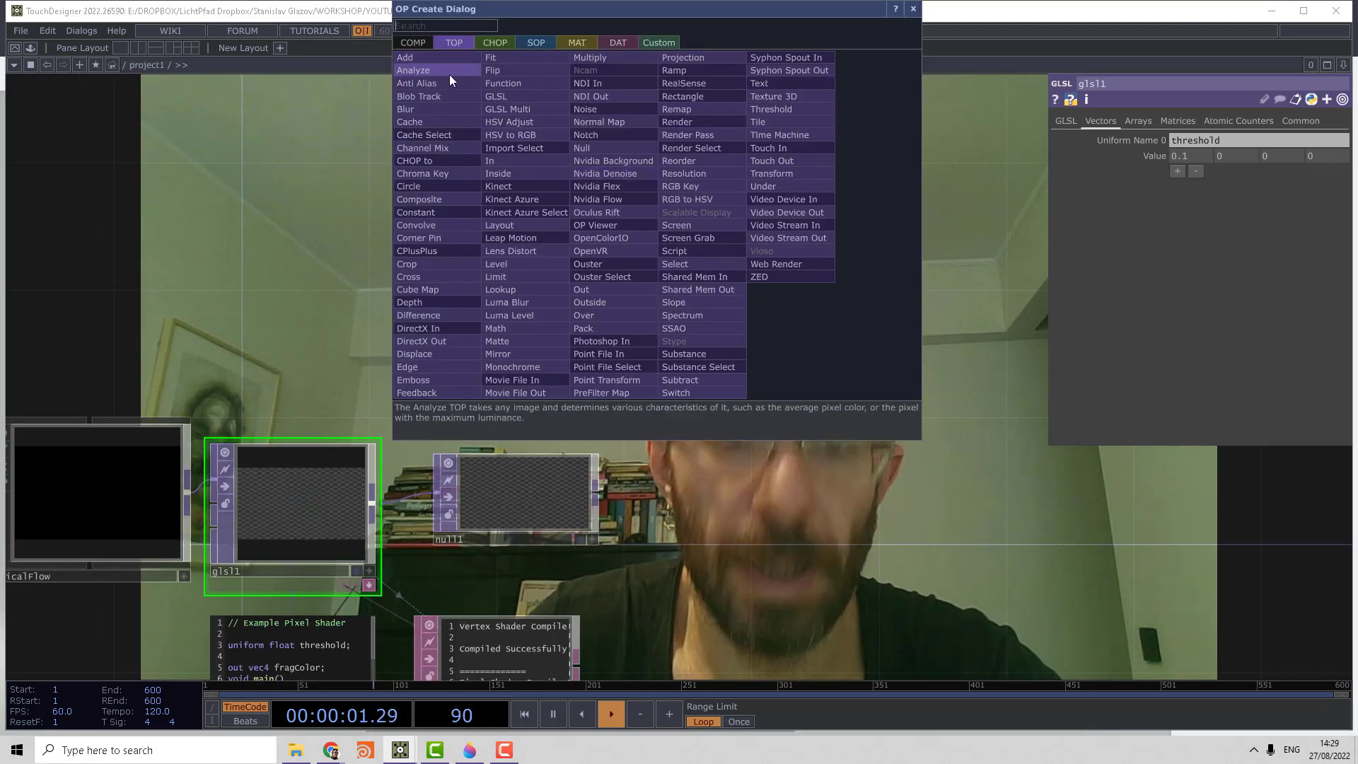
- Create a Grid SOP, grid1, feeding add1 set to delete geometry but keep points
click(535, 43)
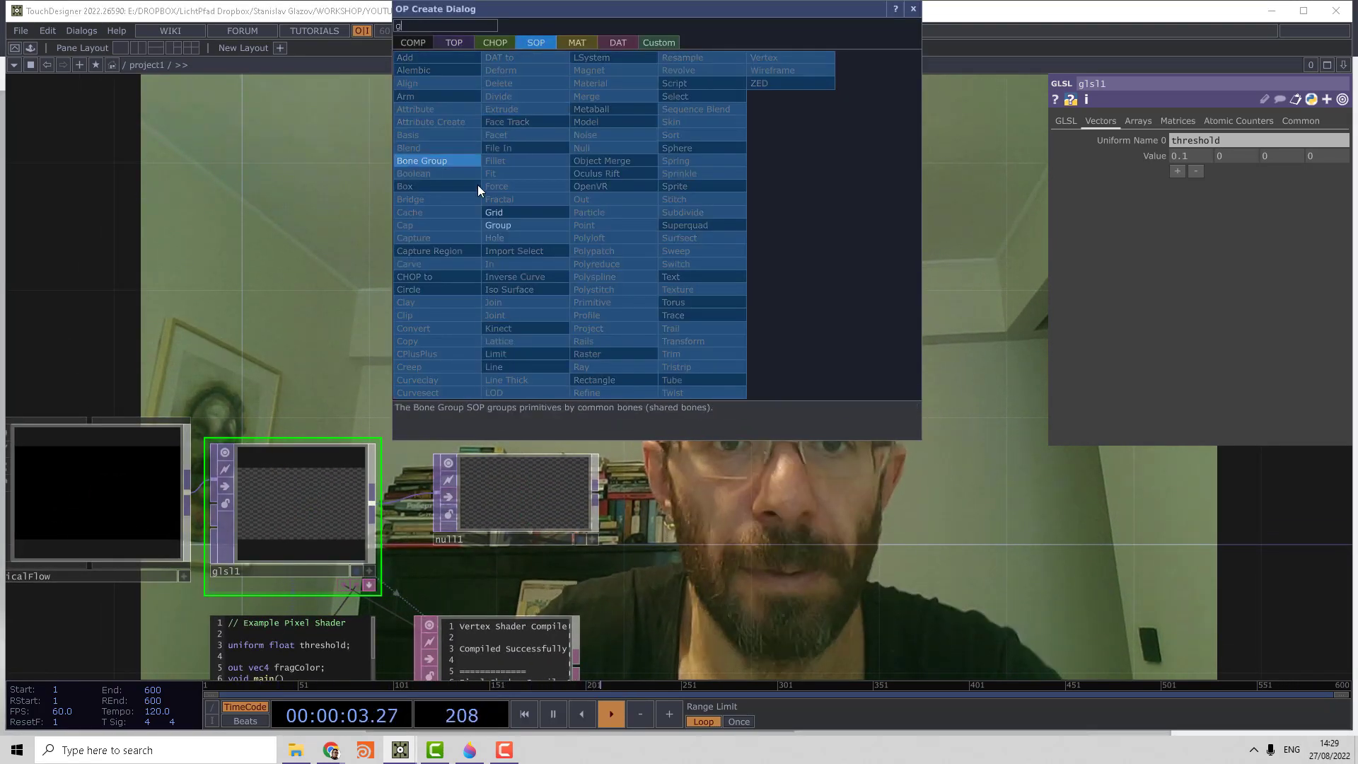
click(493, 212)
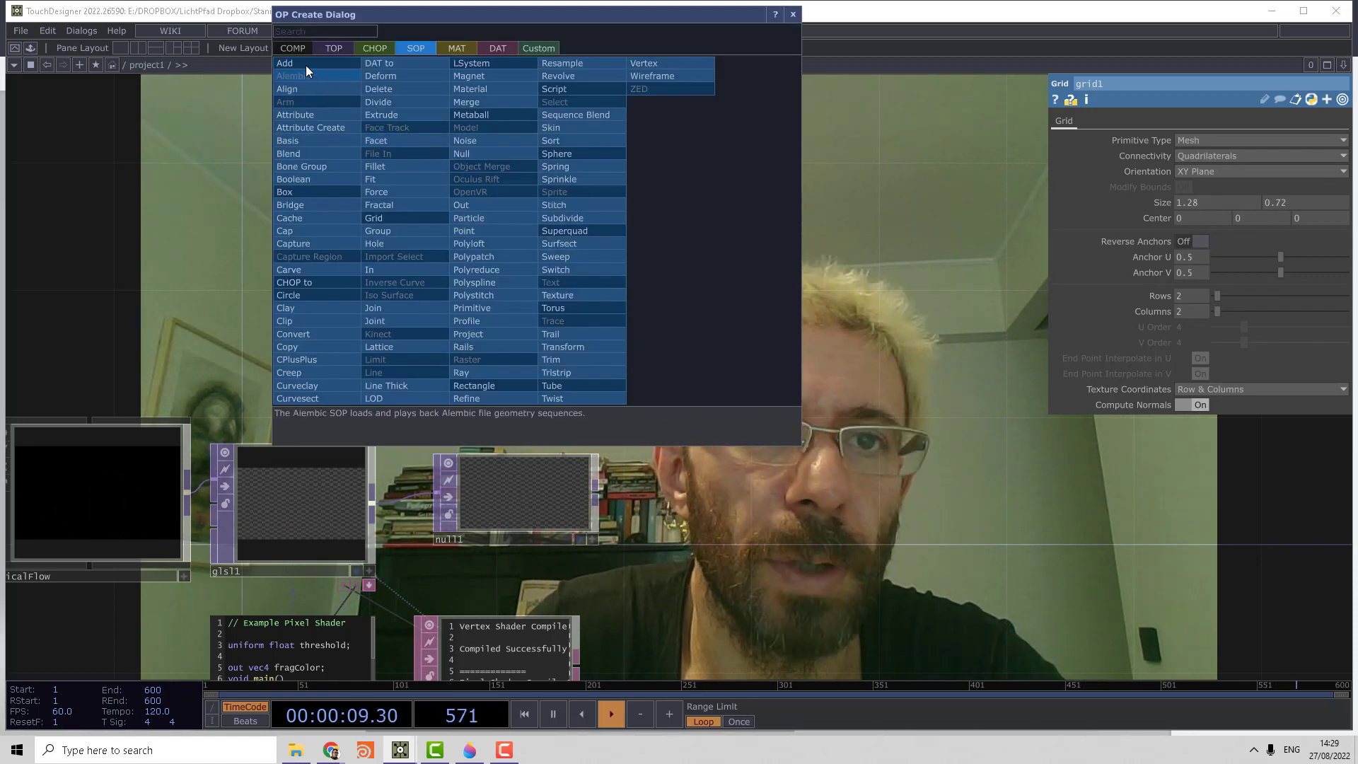
click(285, 62)
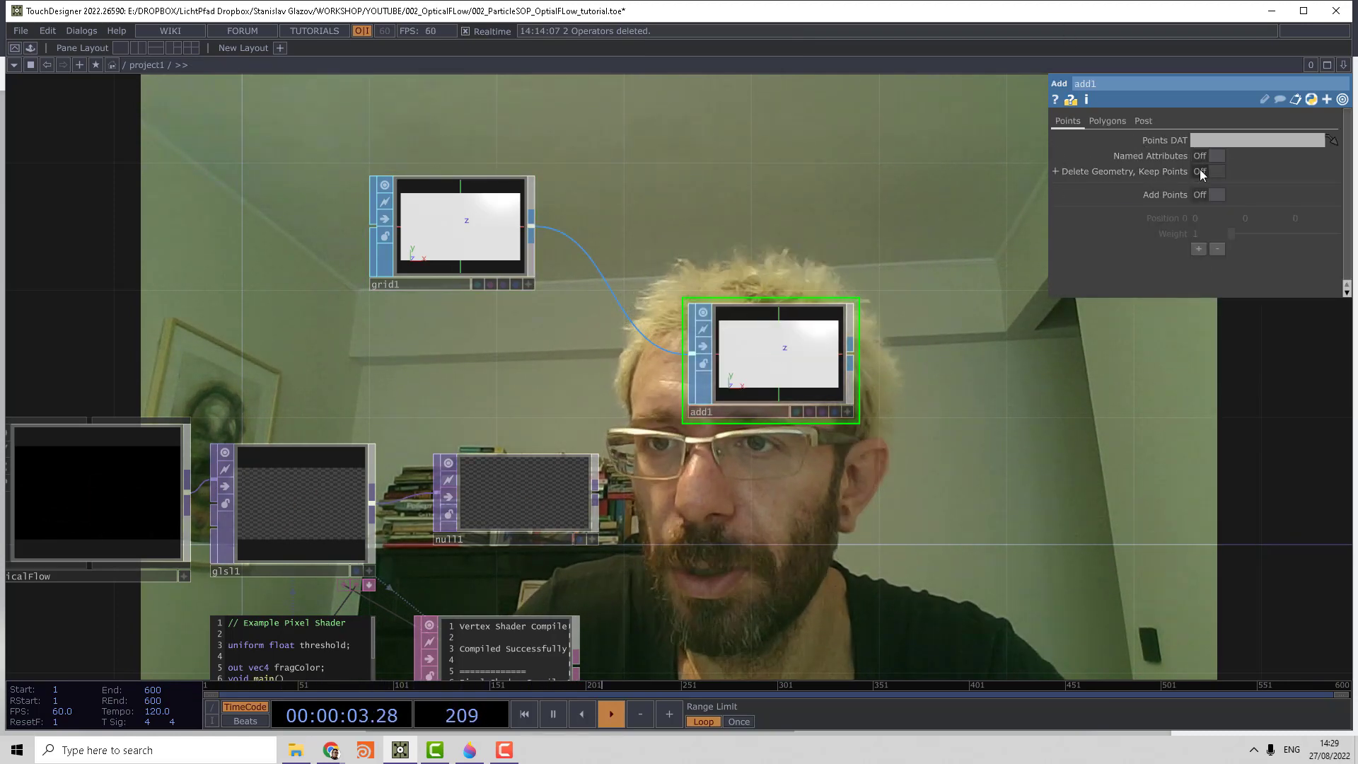
click(1209, 171)
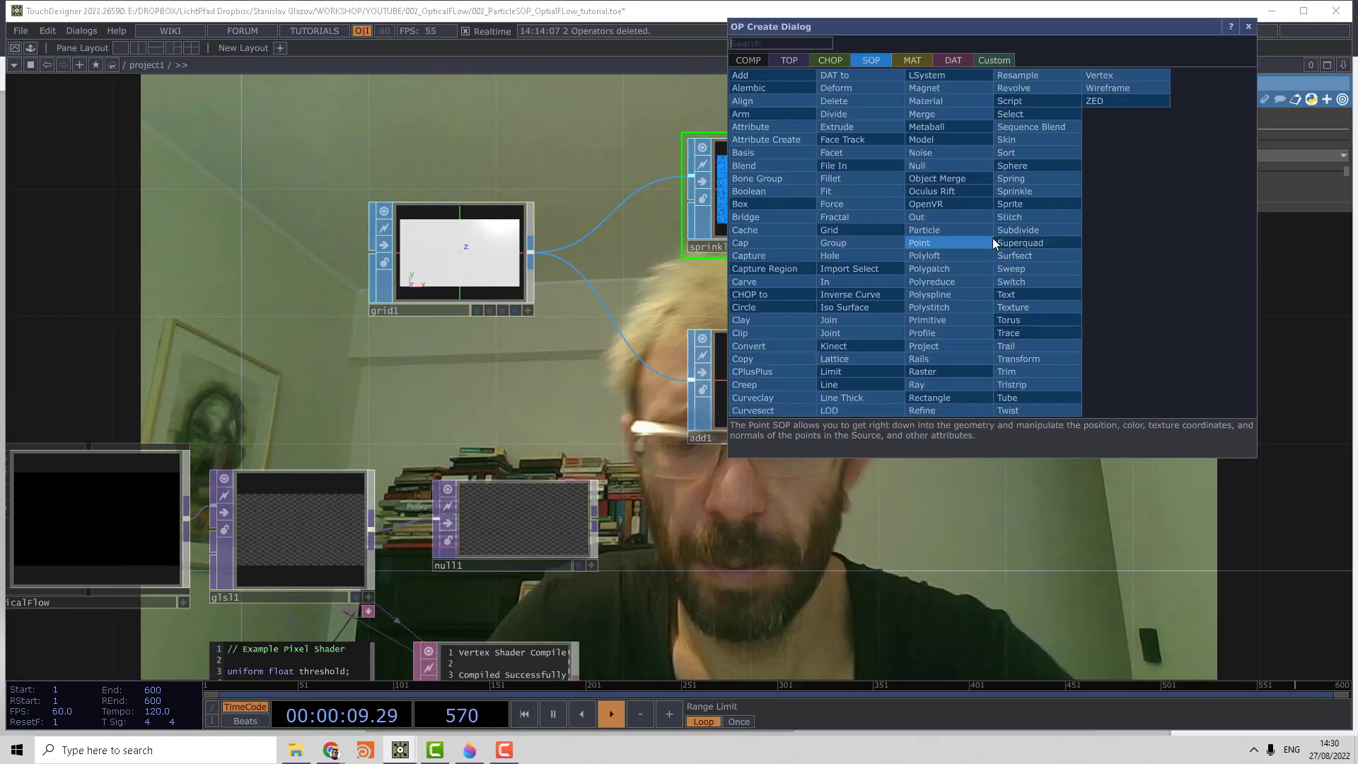
- Add a Point SOP after texture1 with velocity, then begin its SOP to CHOP conversion
click(1014, 191)
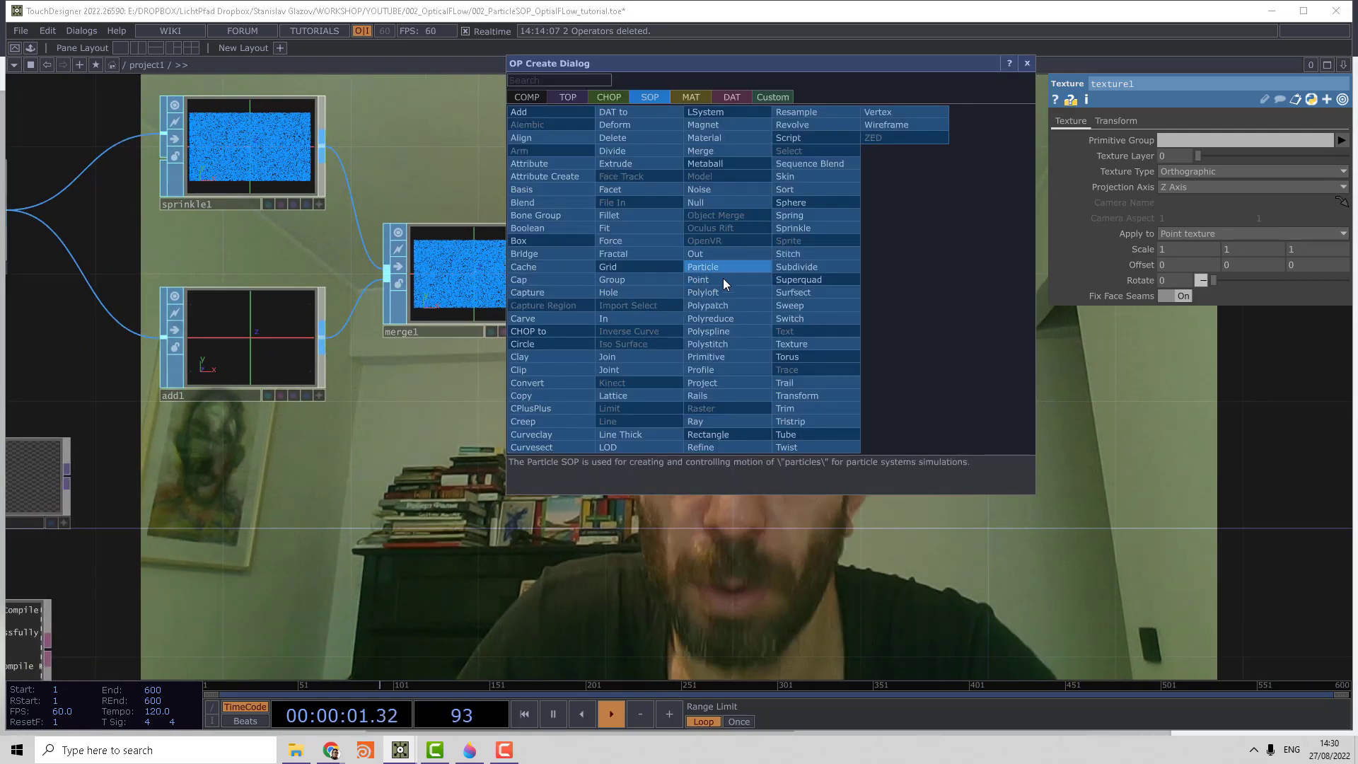
click(697, 279)
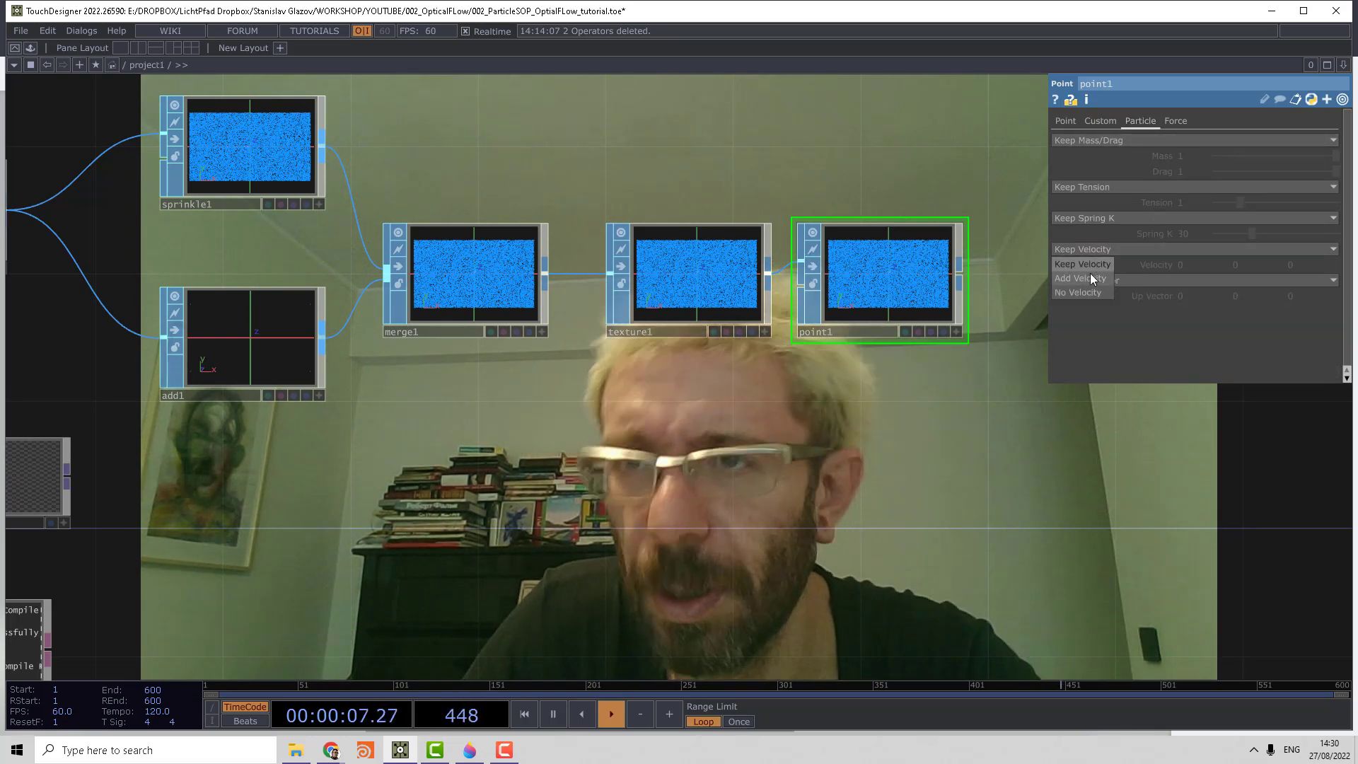
click(1079, 279)
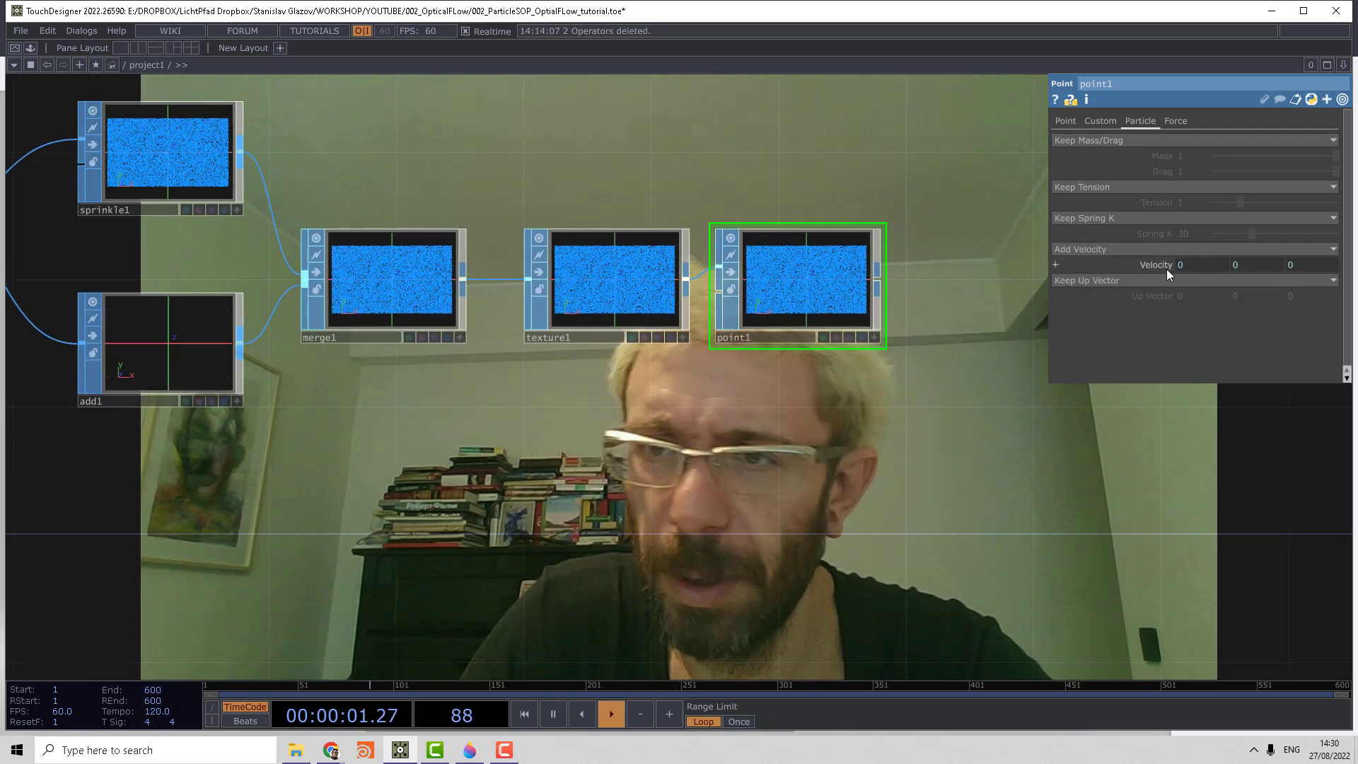
right_click(1155, 265)
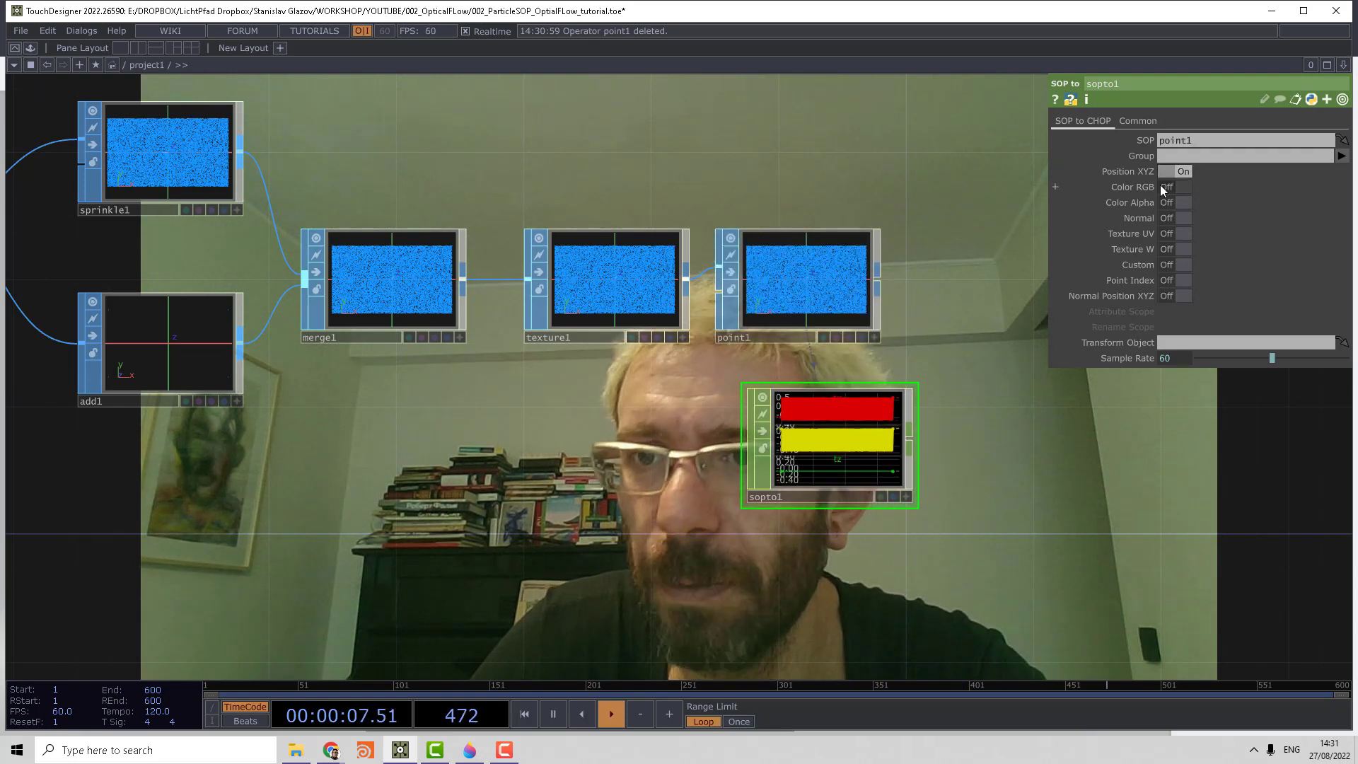
- Turn off Position XYZ export and start a CHOP to SOP reading merge2 with r g b positions
click(1183, 171)
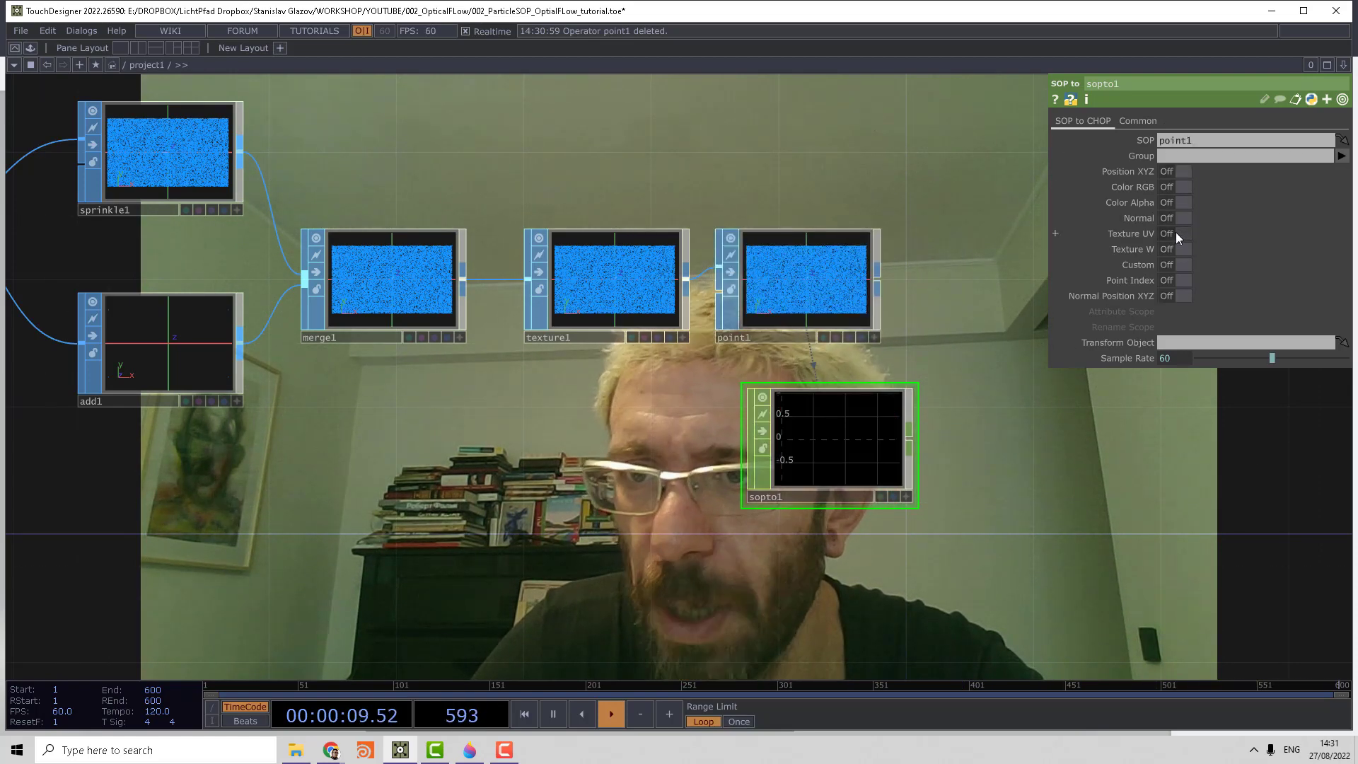
click(1182, 234)
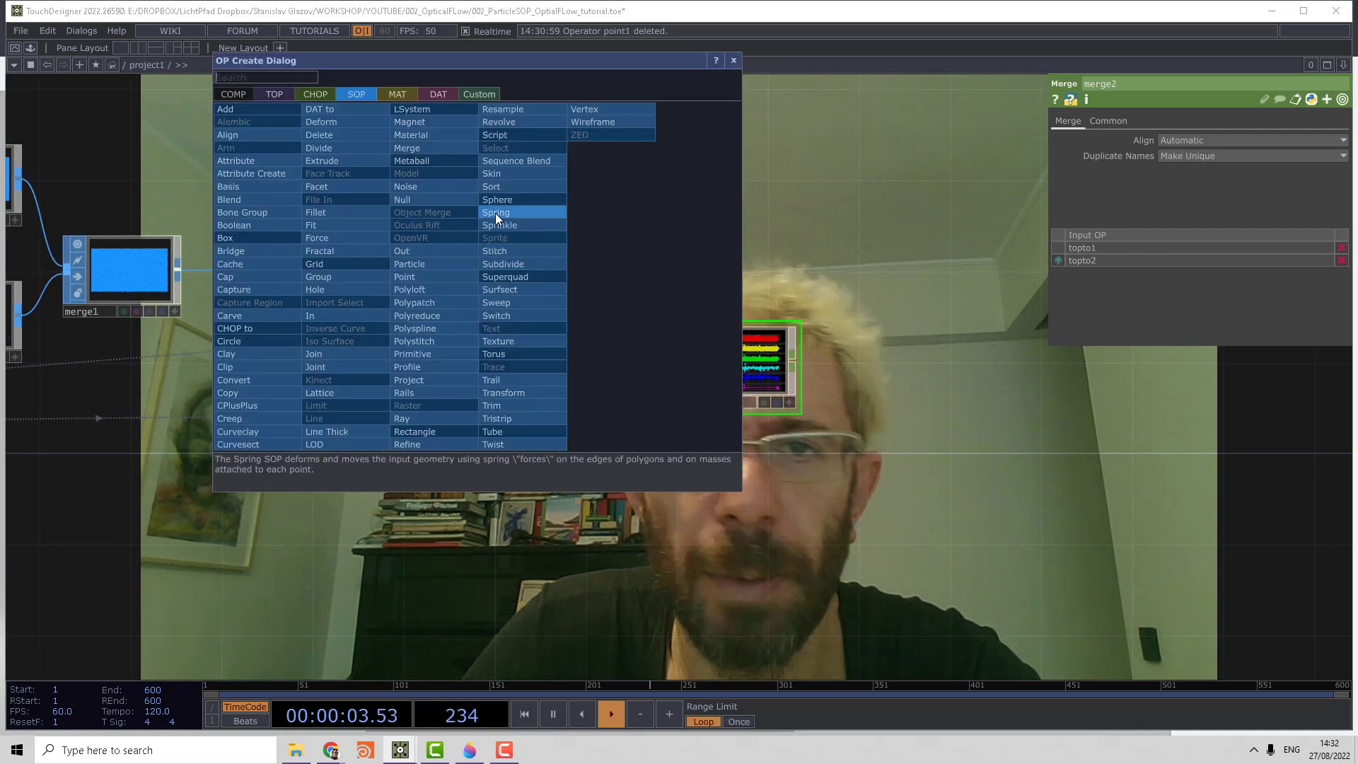
text(ch)
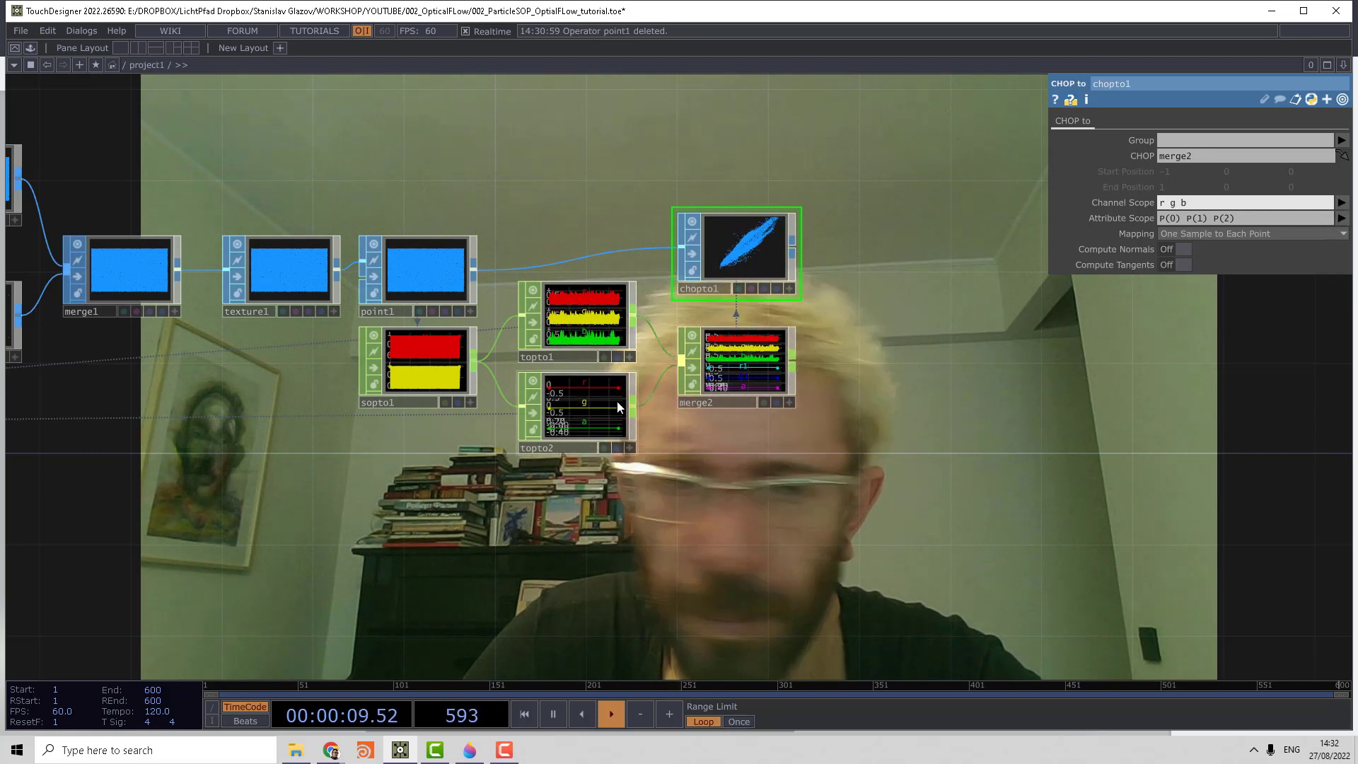
- Name topto2's flow channels vx and vy
click(576, 412)
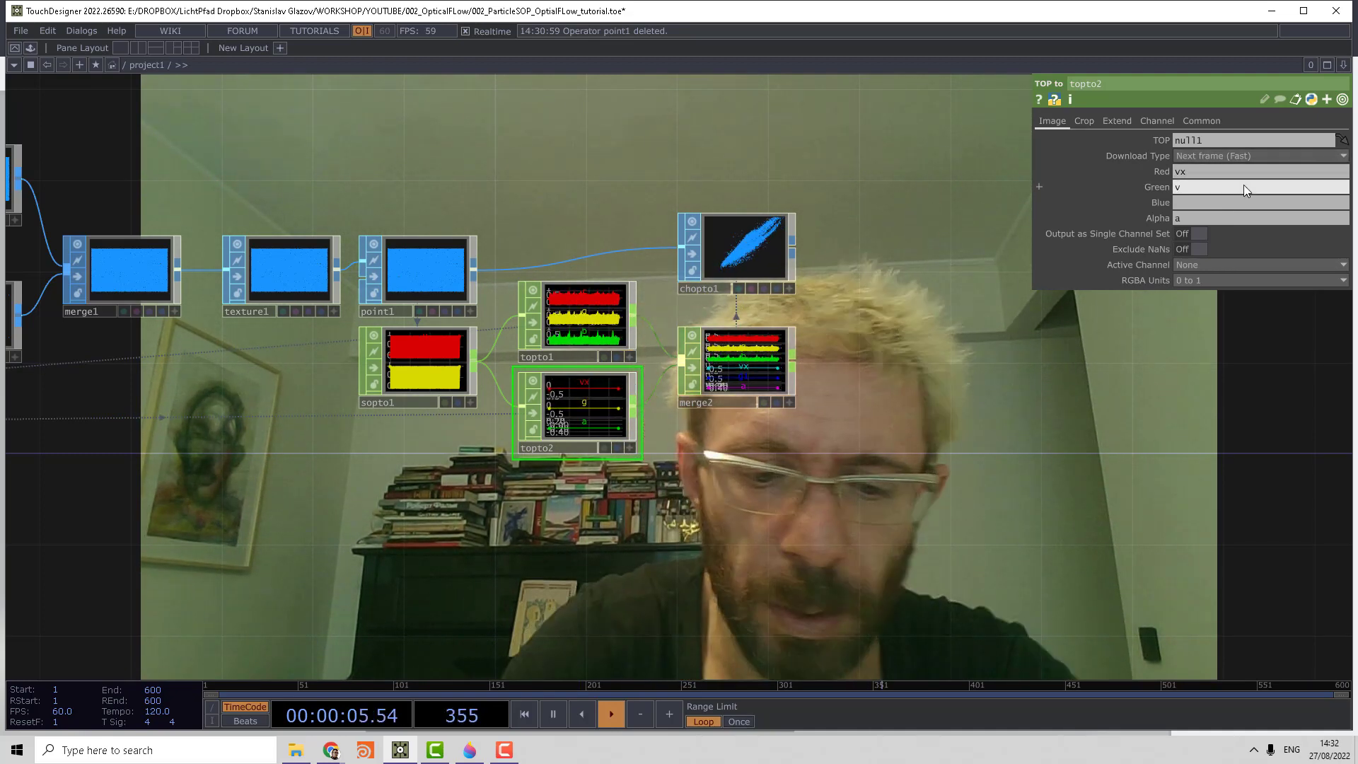
text(vy)
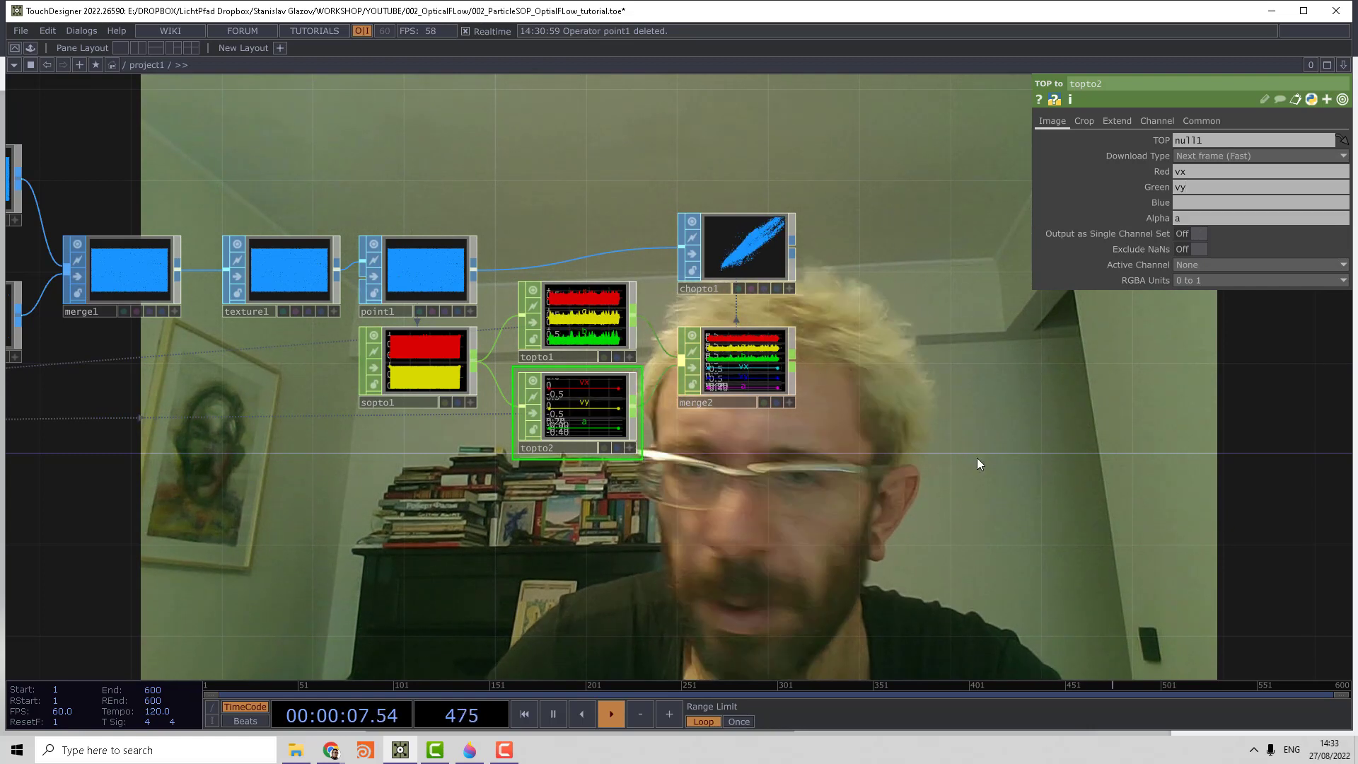
click(736, 252)
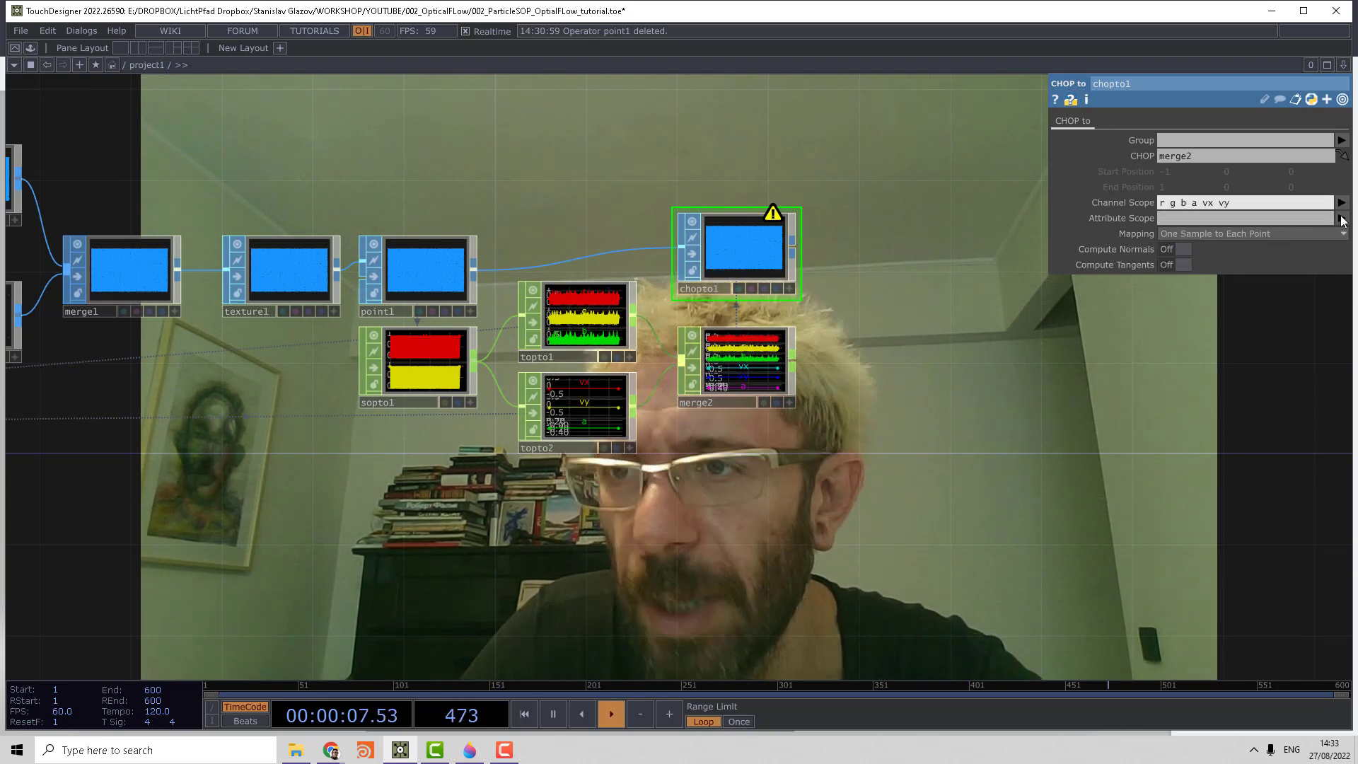
- Map chopto1's merged channels onto point colour attributes Cd(0), Cd(1) and onward
text(Cd(0))
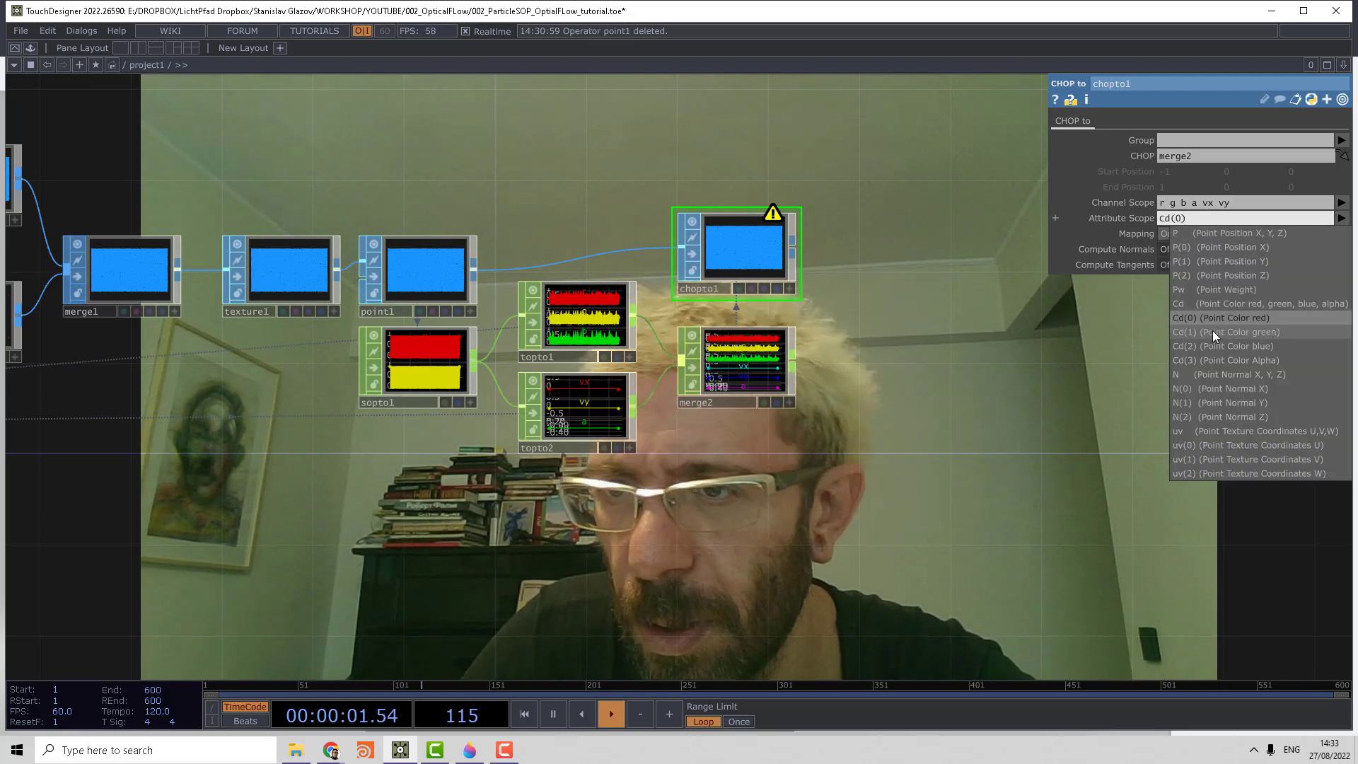
click(1220, 331)
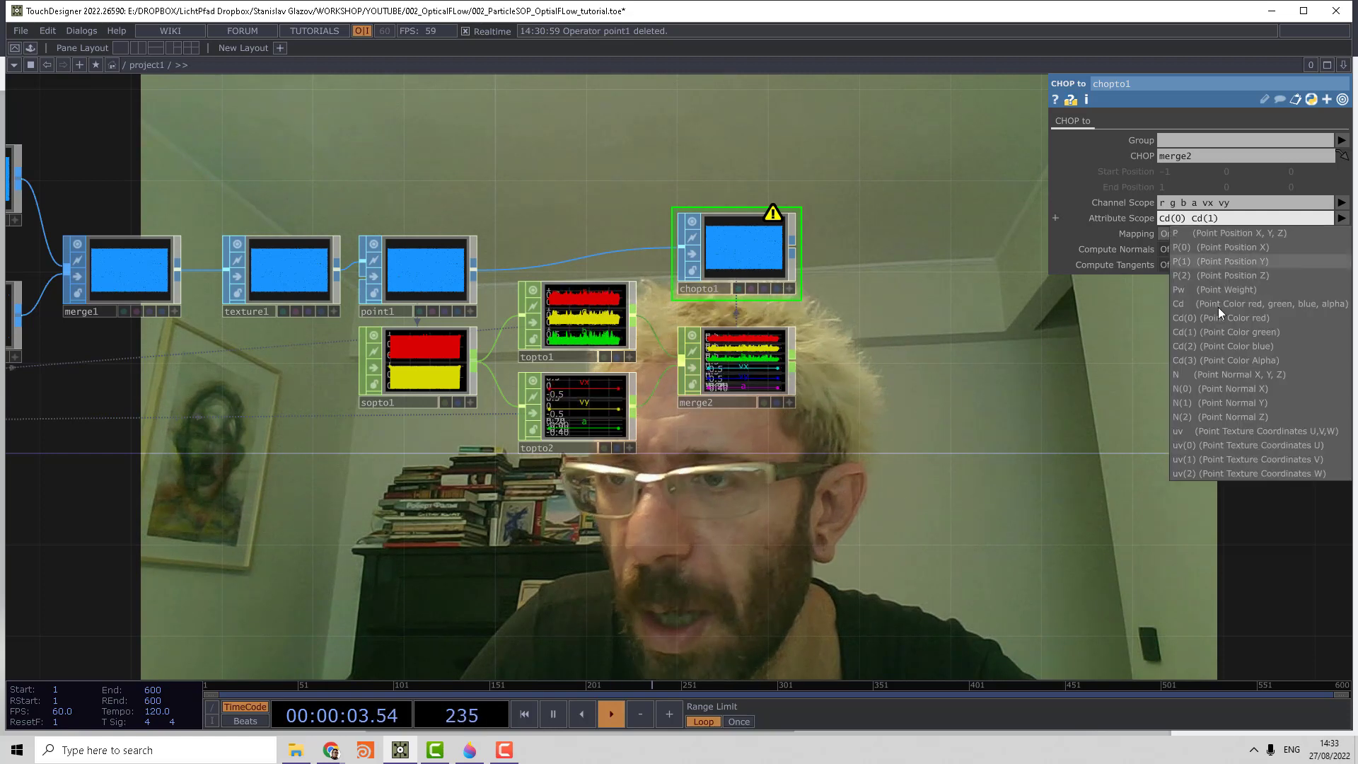
click(1212, 345)
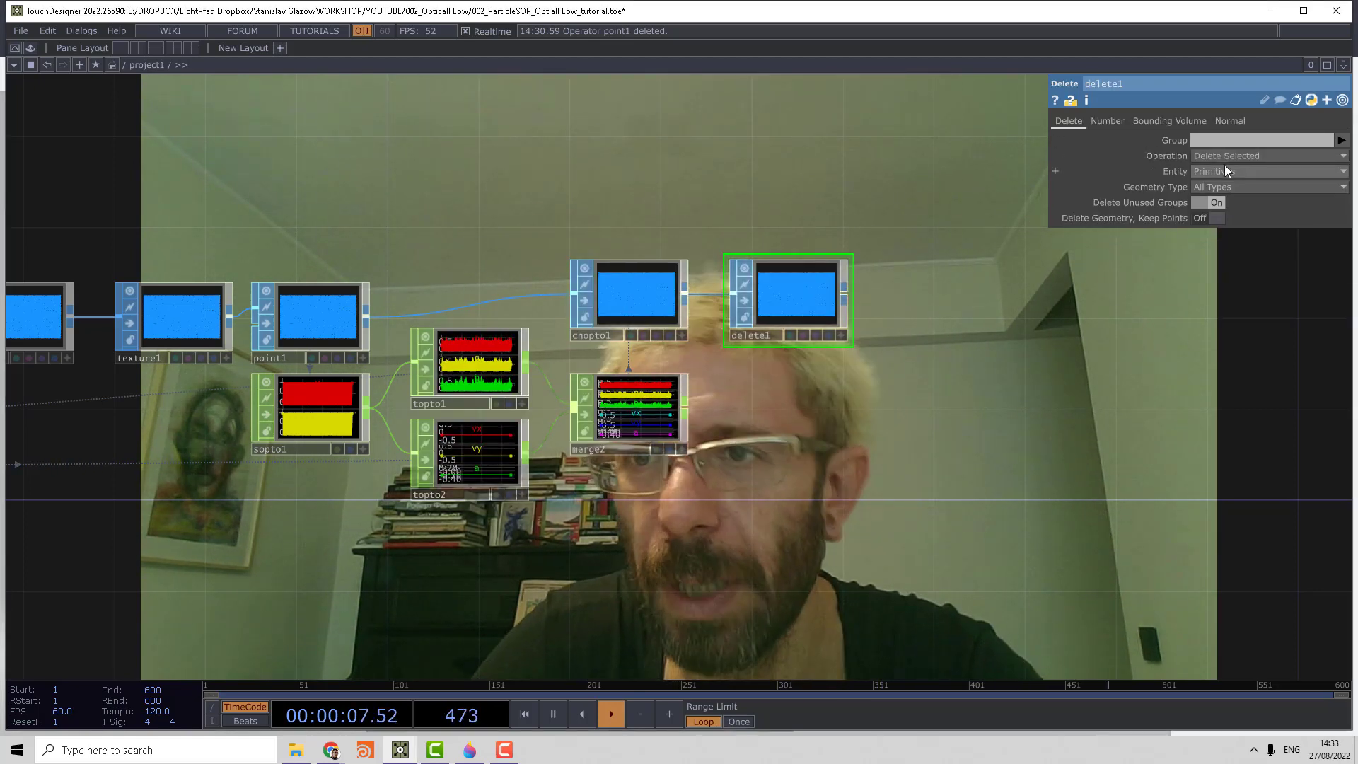
- Set delete1 to Points, enable Use Number and choose Delete by Expression
click(1264, 171)
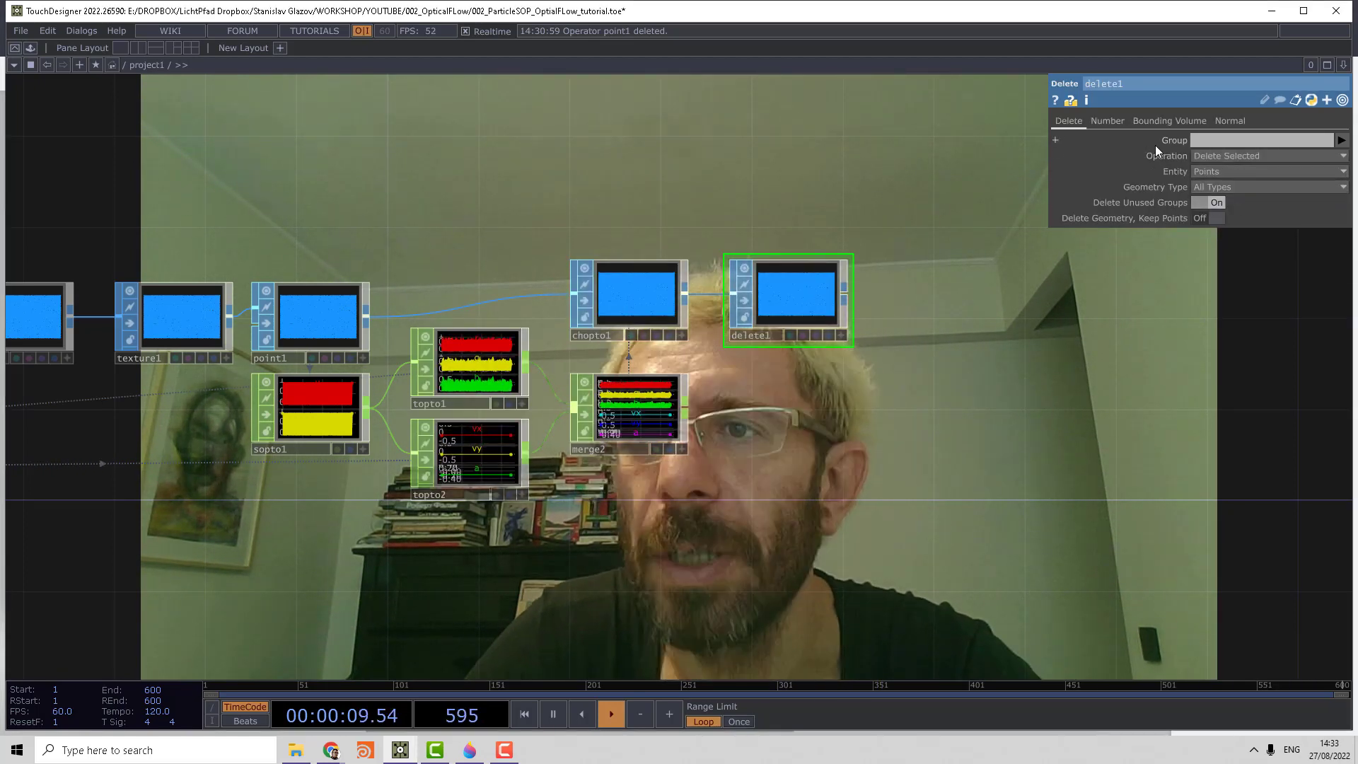
click(1106, 121)
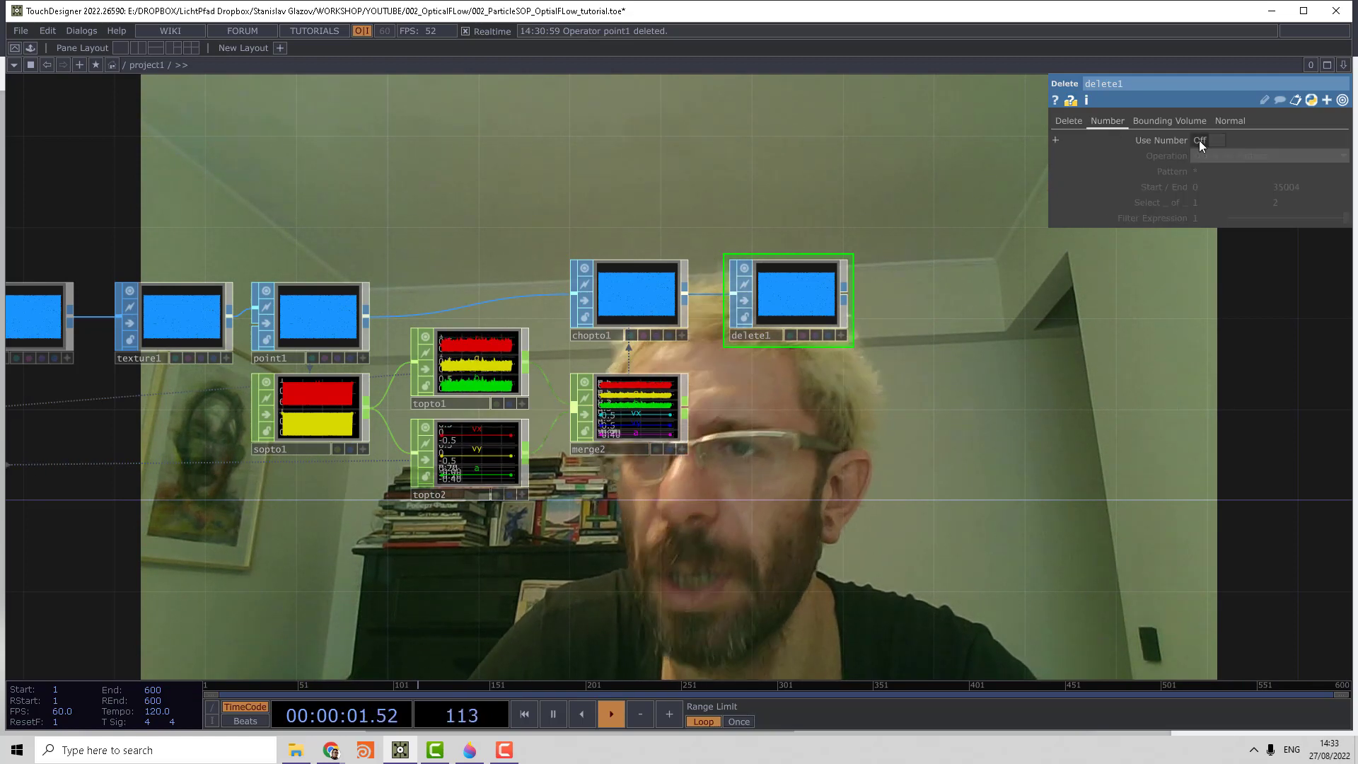
click(1216, 140)
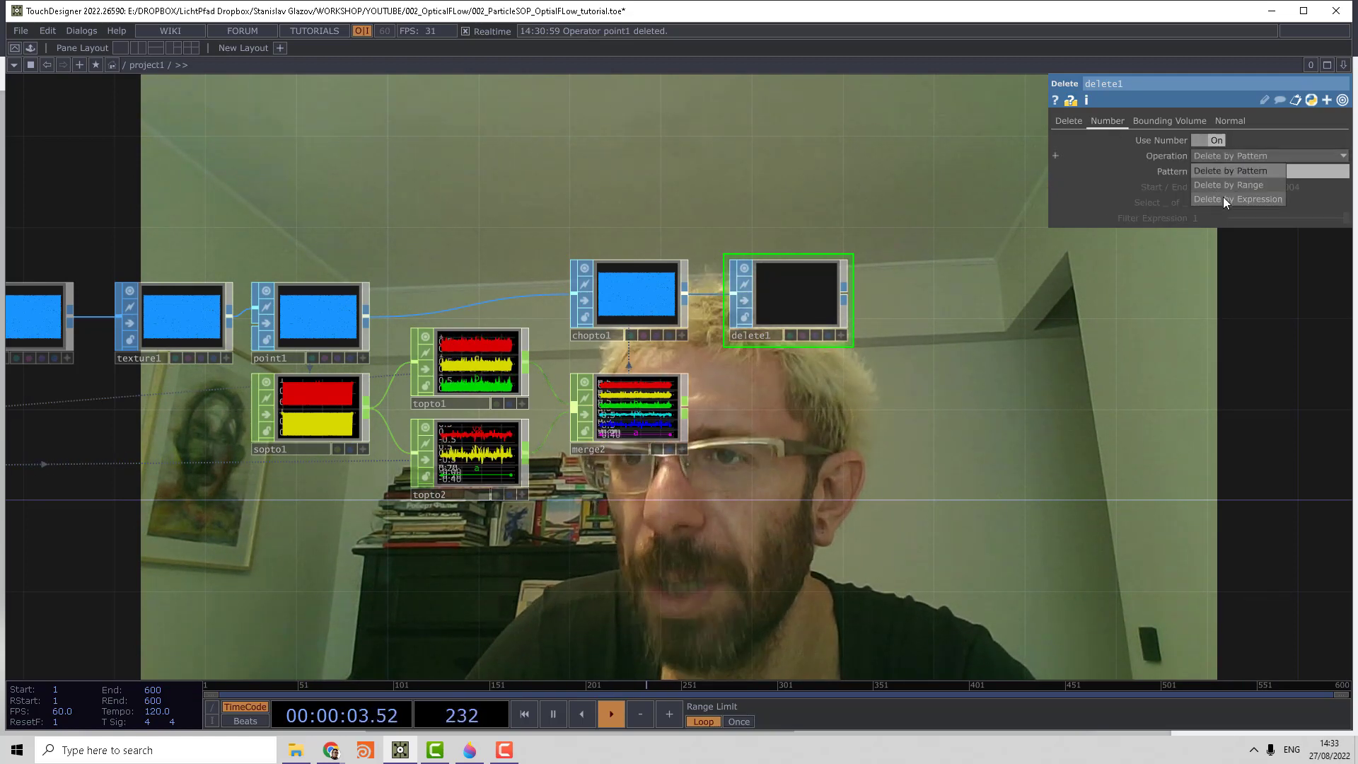
click(1259, 198)
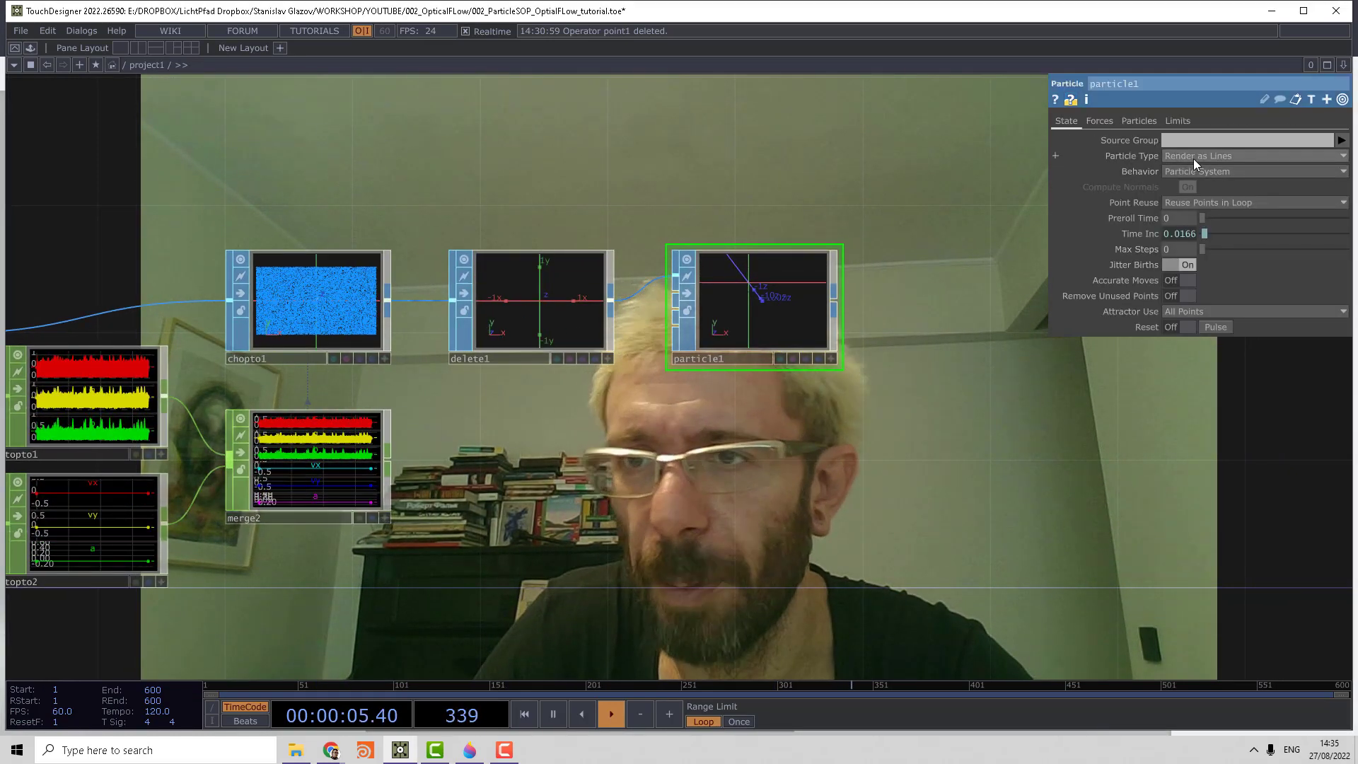
- Set particle1 to point sprites, birth 2000, life 2, and external force Y -0.2
click(1252, 156)
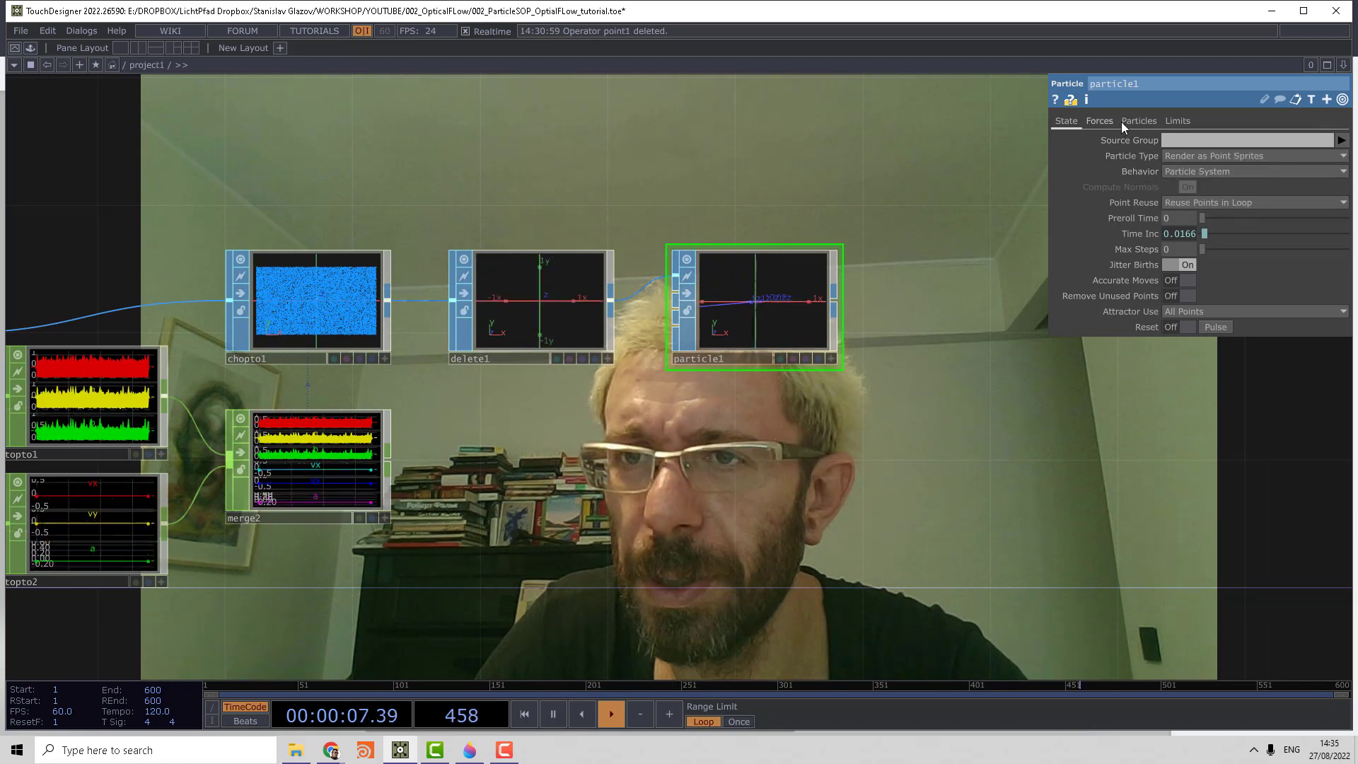
click(1139, 120)
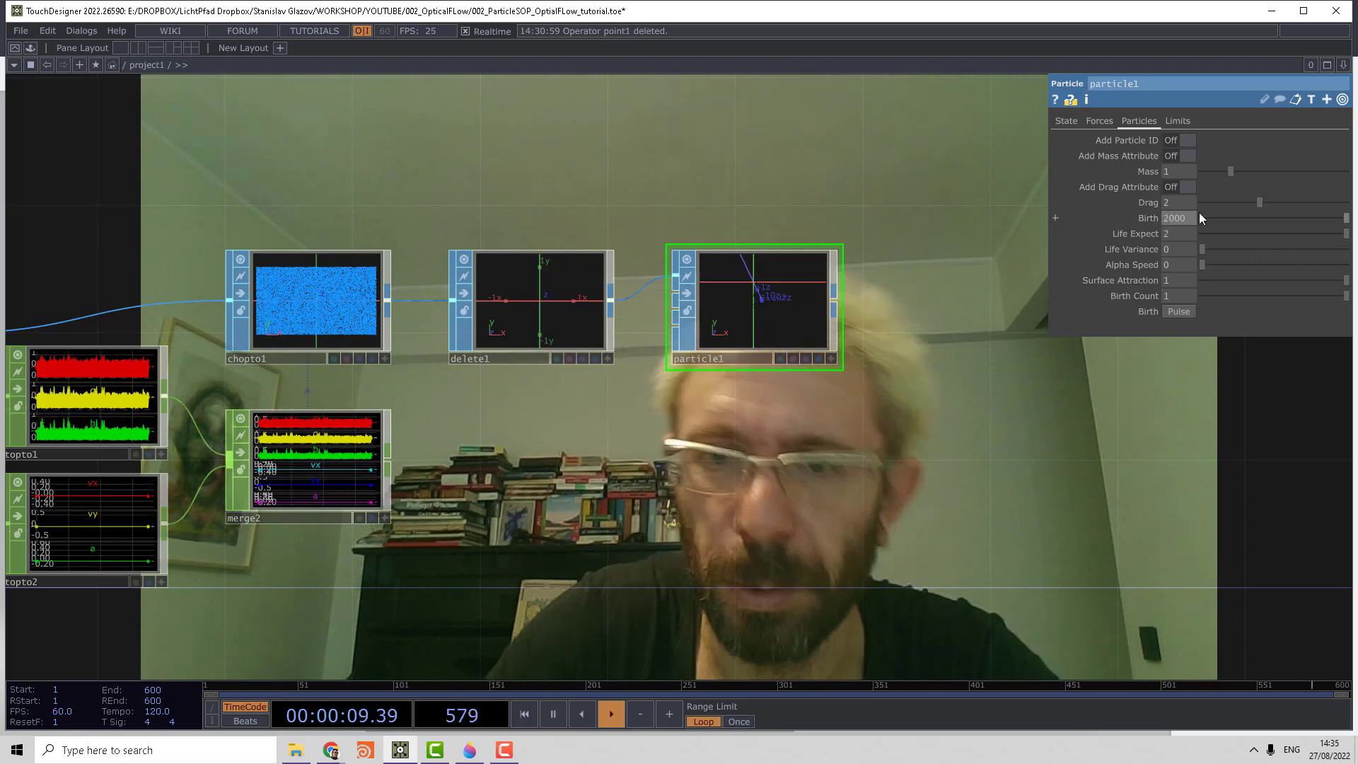
click(1098, 120)
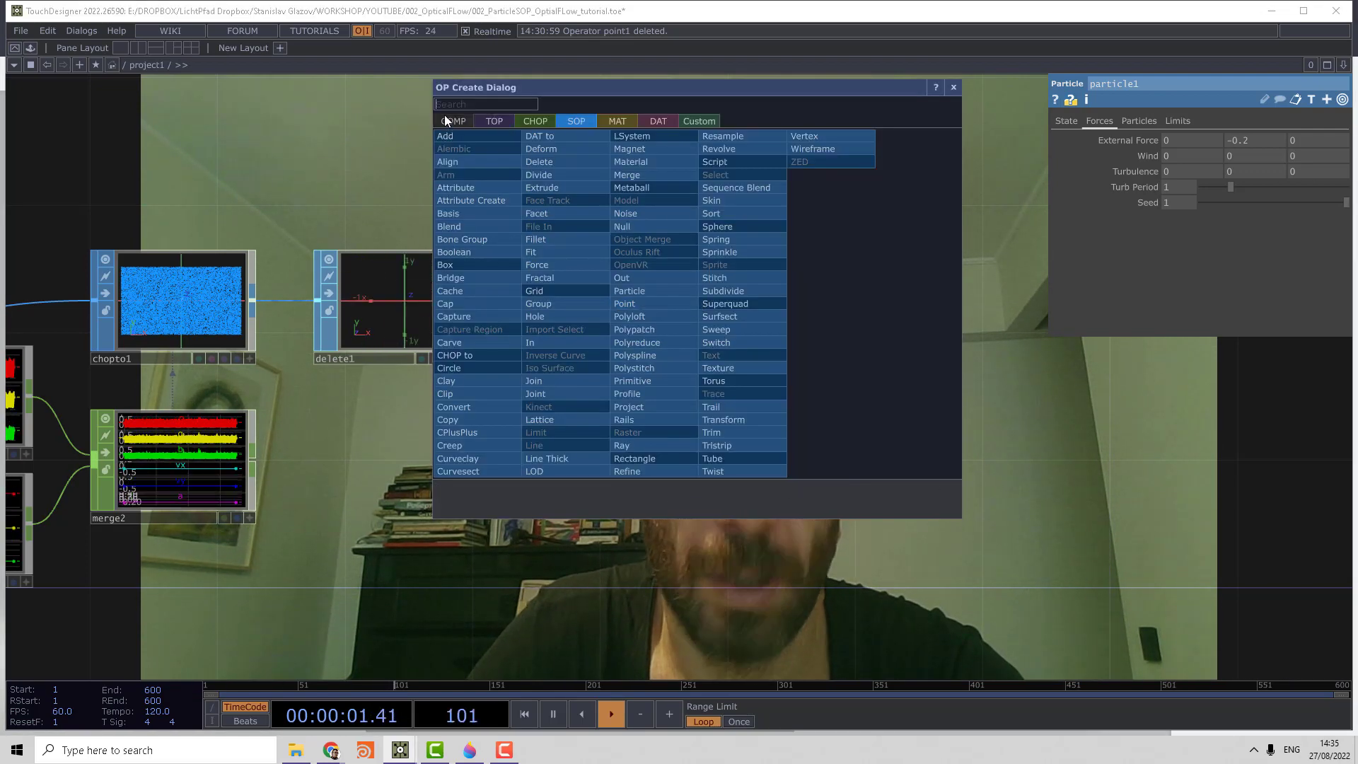
- Add a Geometry COMP geo1 and a Camera COMP cam1 with orthographic projection
click(453, 120)
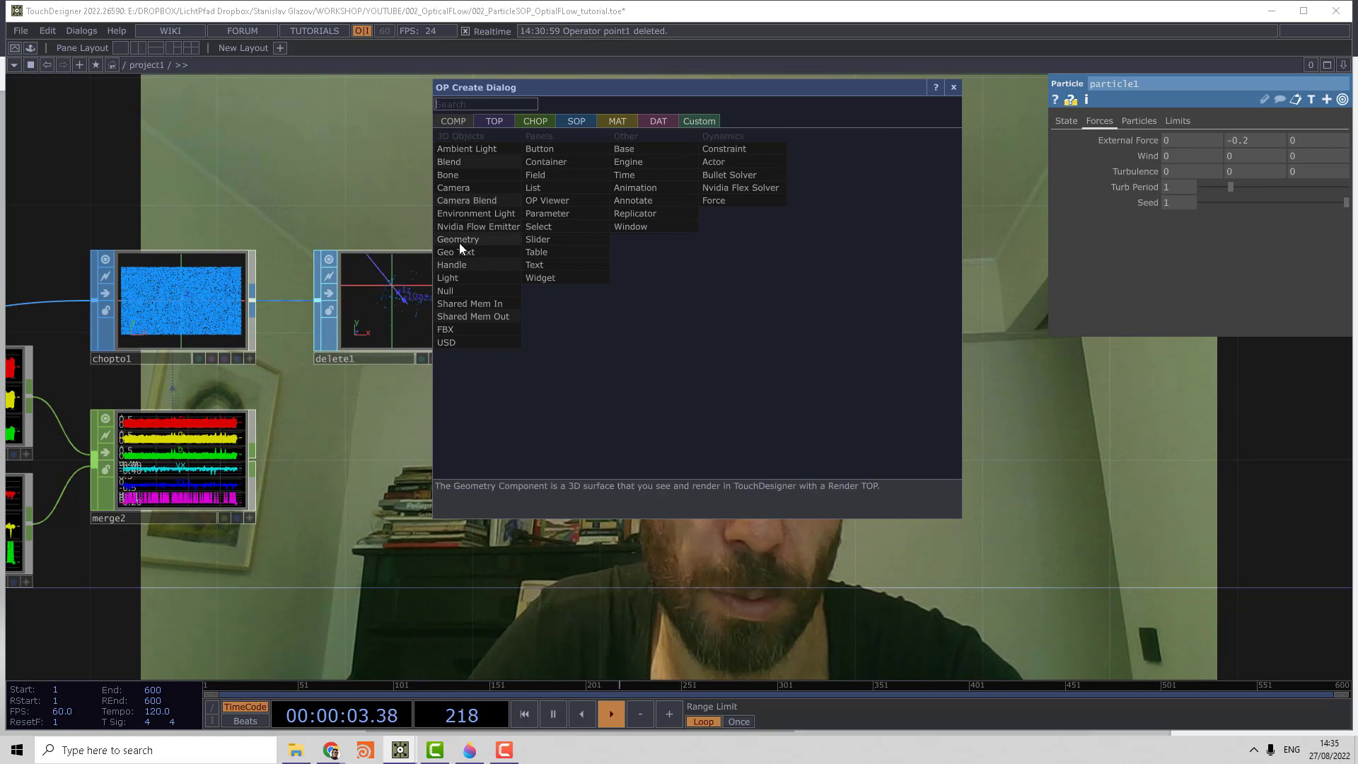
click(457, 239)
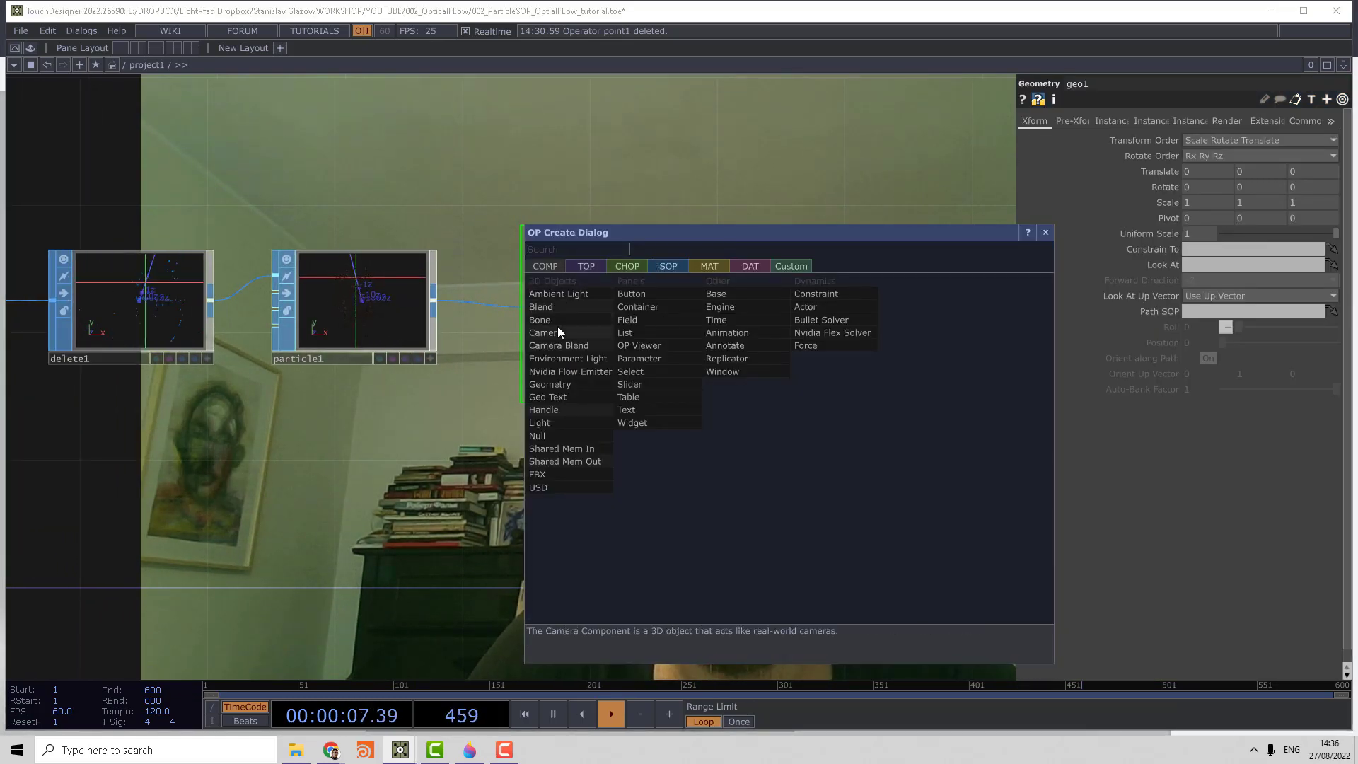
click(543, 332)
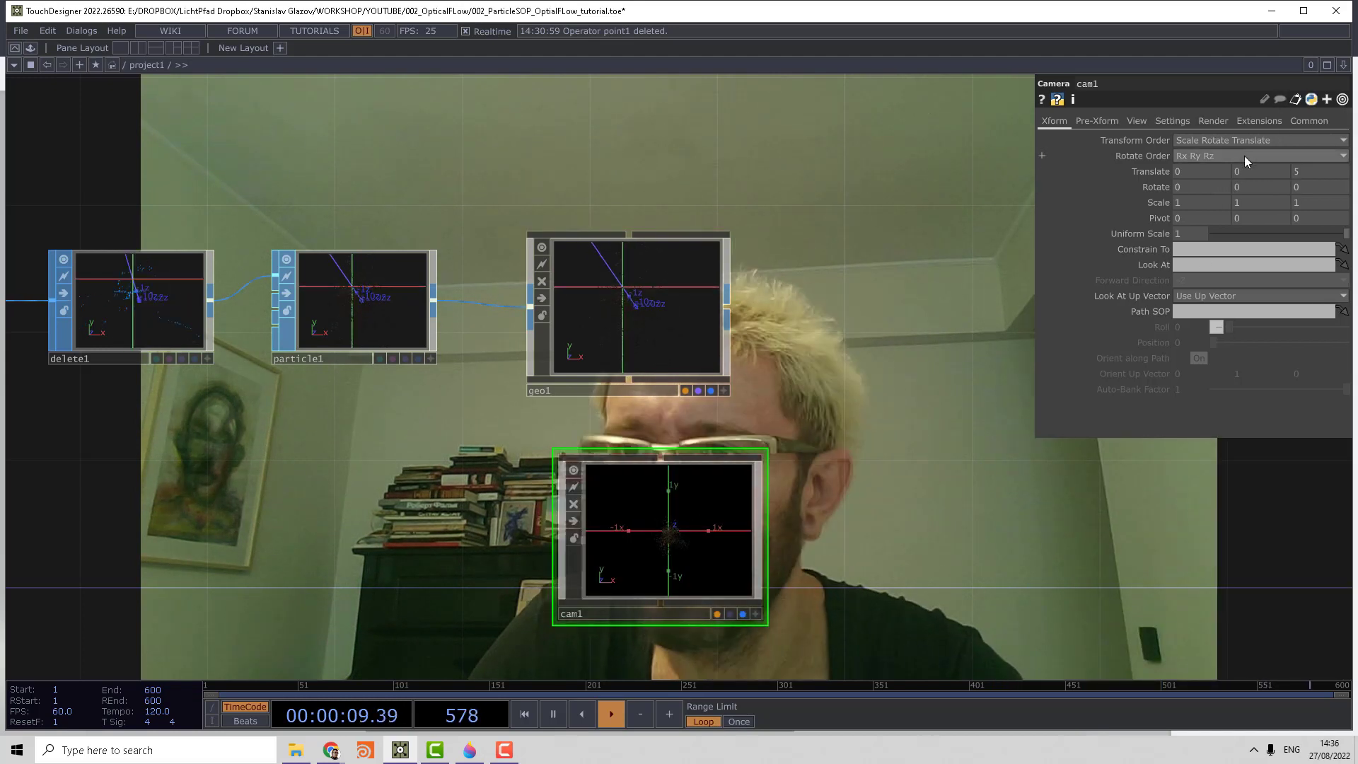
click(1135, 120)
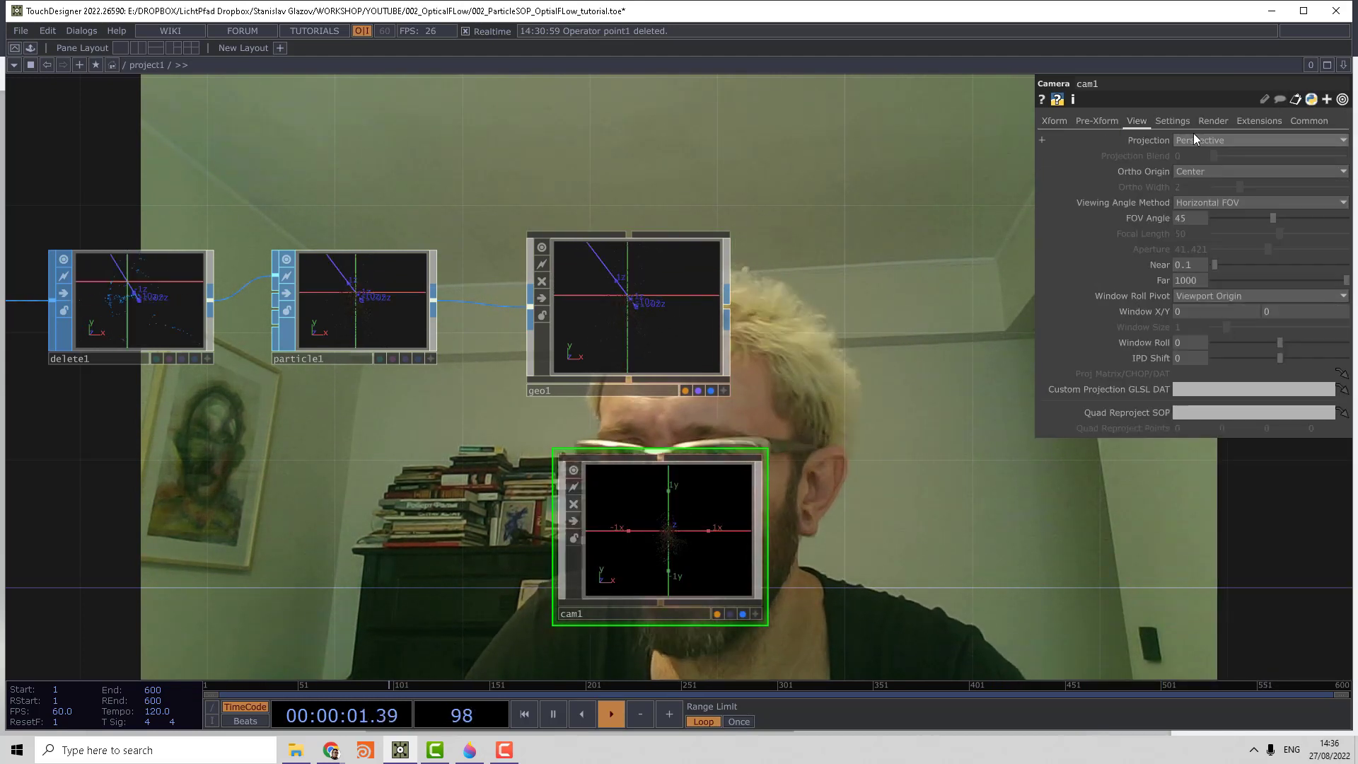
click(1260, 140)
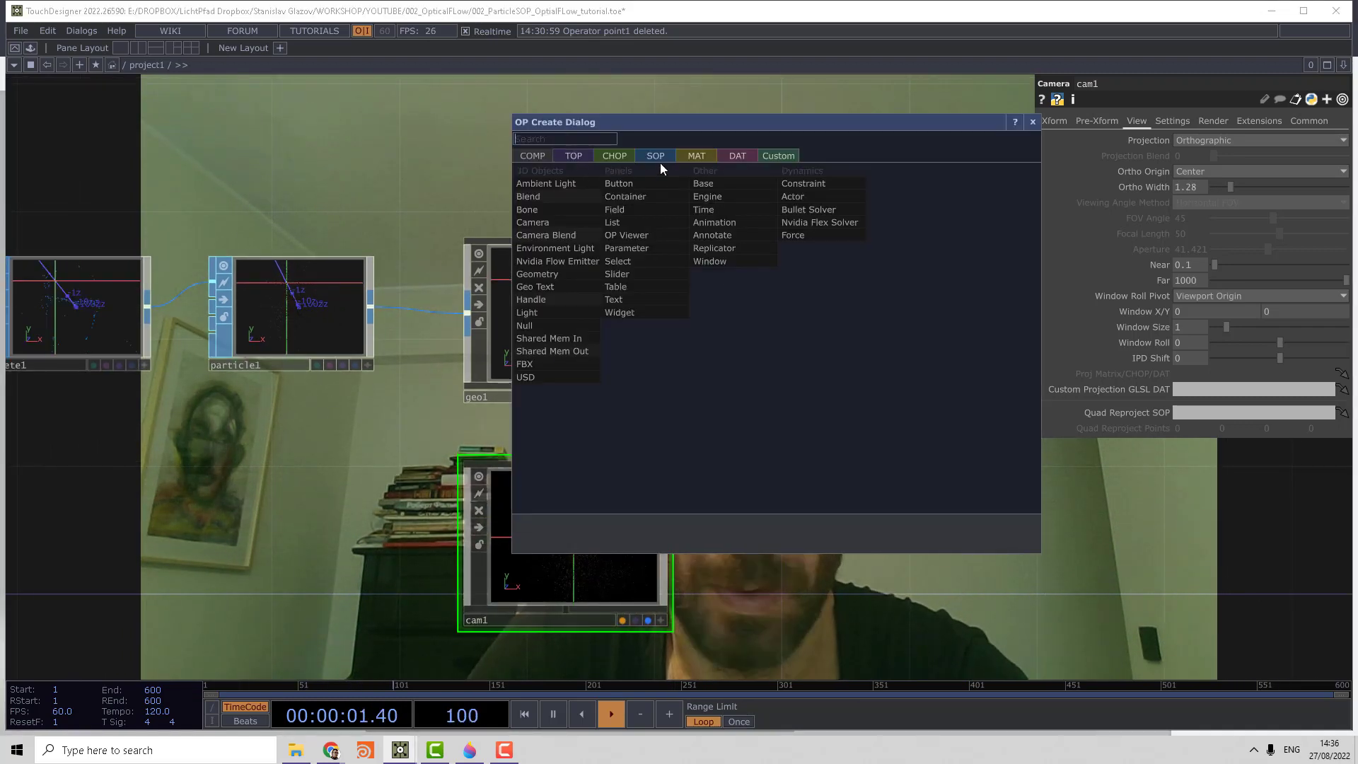
- Add a Point Sprite MAT and assign it as geo1's material
click(695, 155)
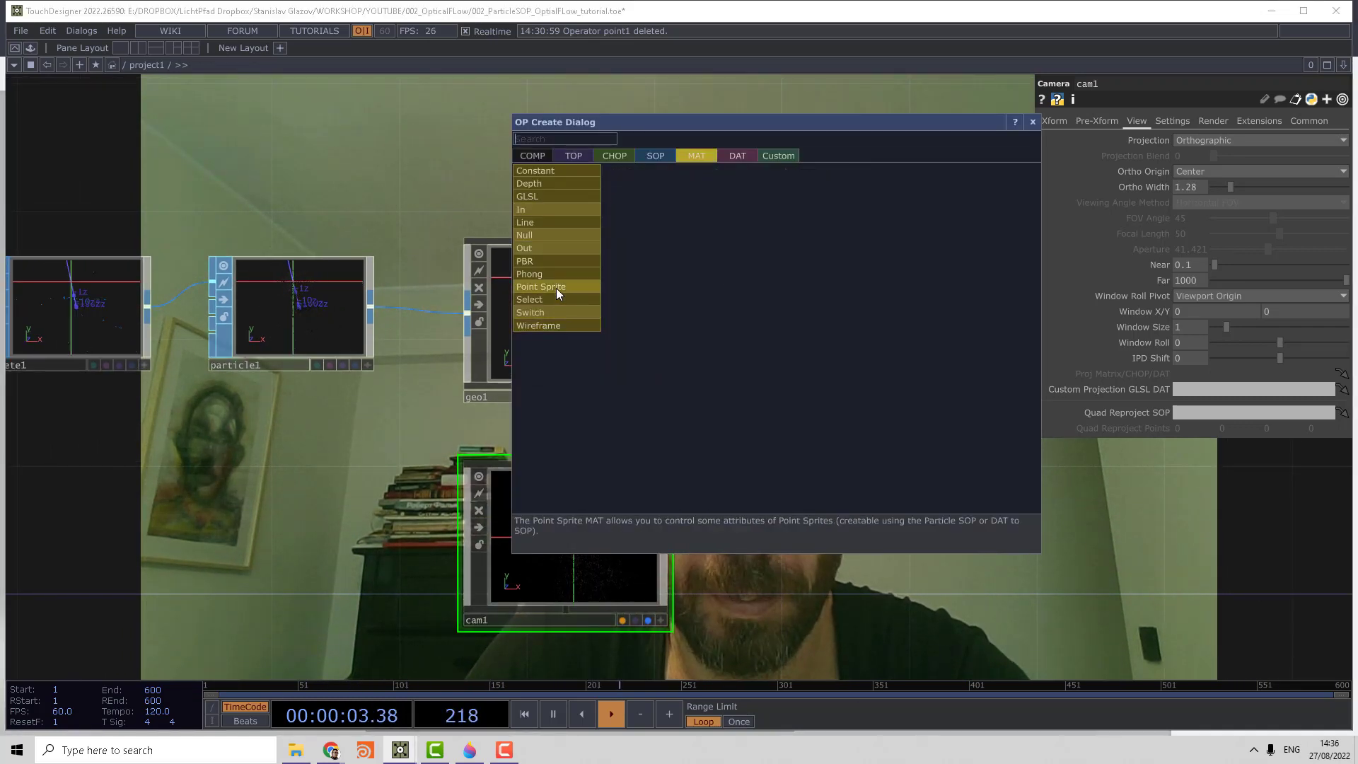
click(540, 287)
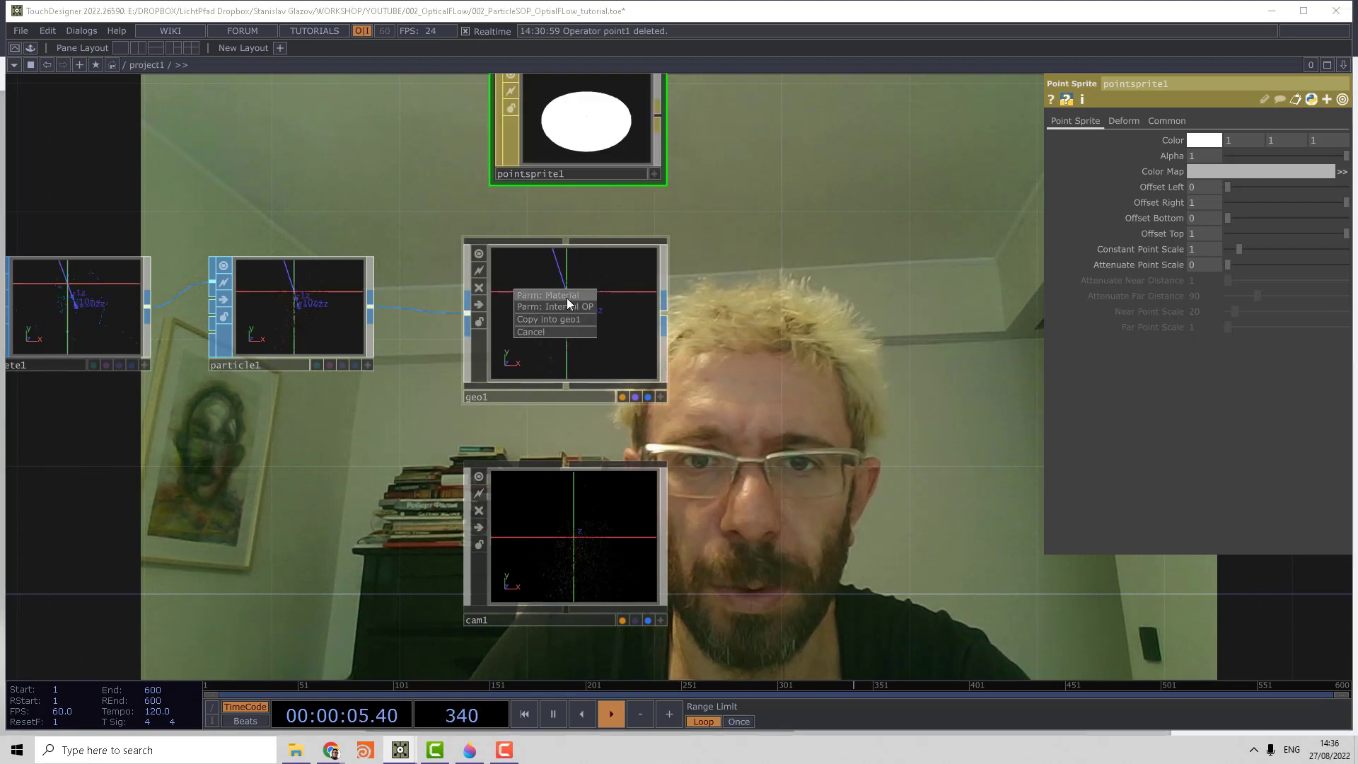
click(552, 294)
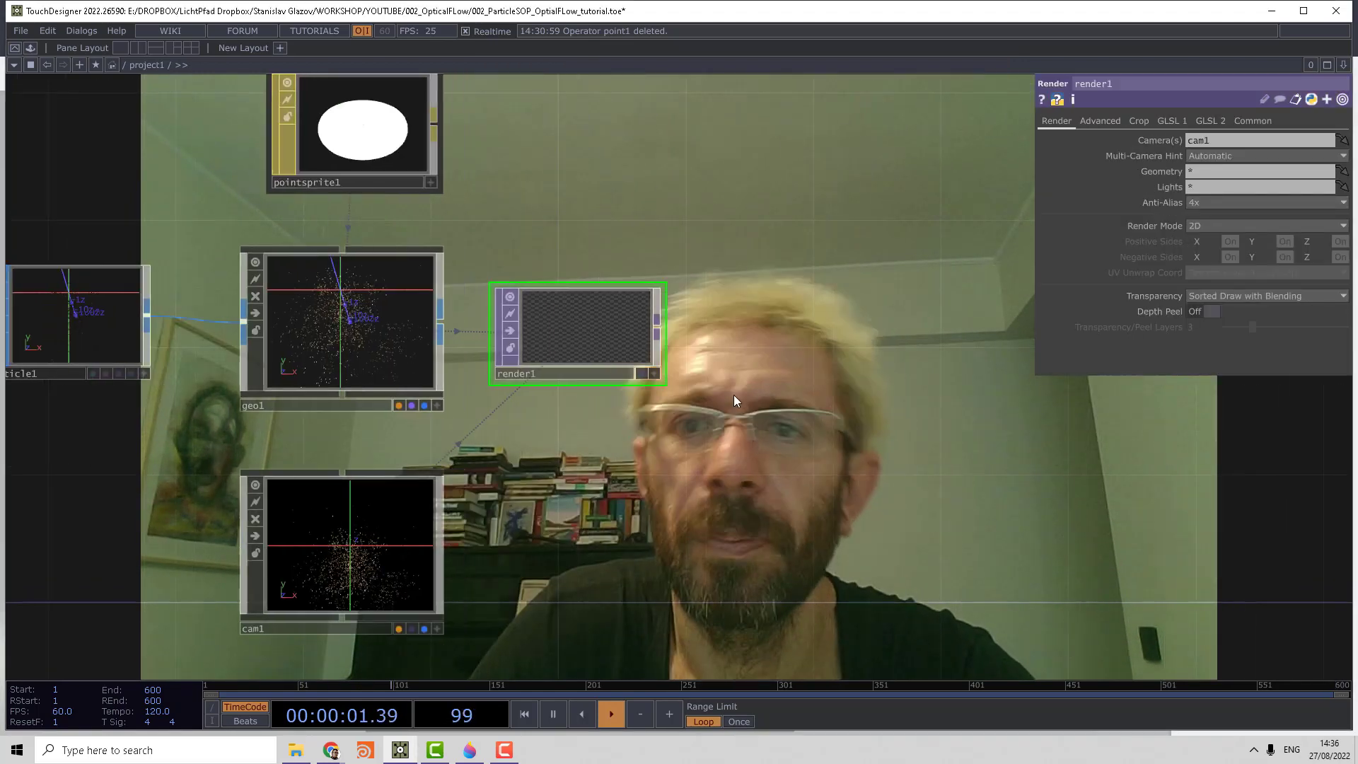
- Set pointsprite1's constant point scale to 2
click(321, 130)
text(f)
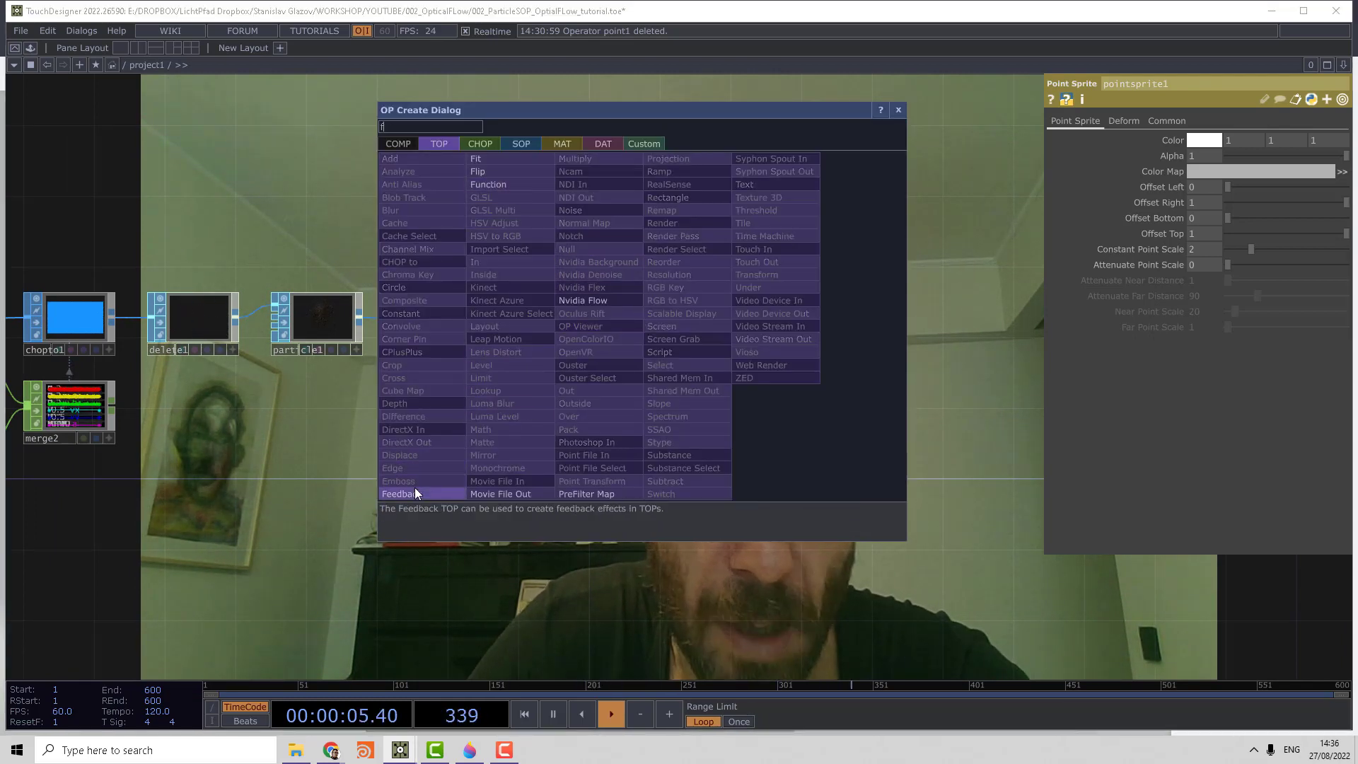
- Add Feedback and Level TOPs wired after render1 for the trail chain
click(399, 494)
text(l)
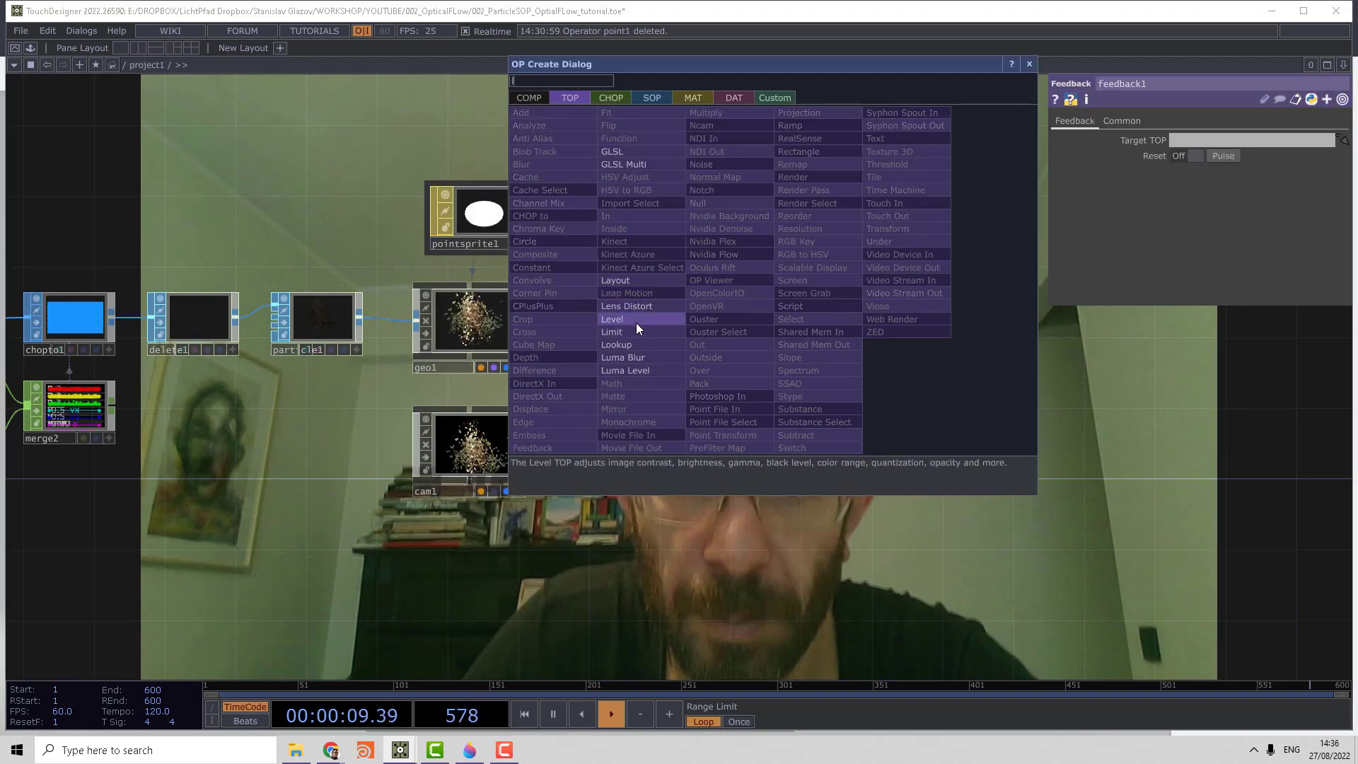
click(613, 318)
text(se)
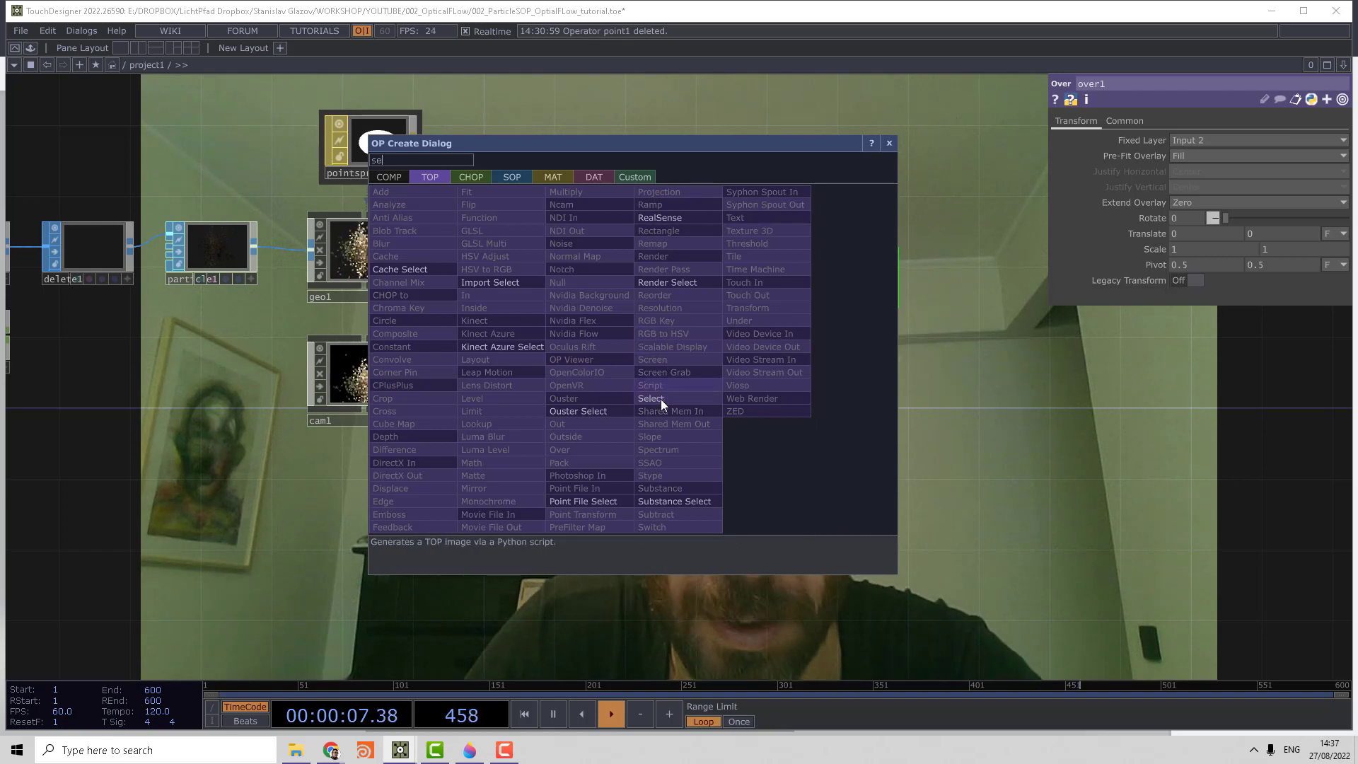
- Add a Select TOP pointing to videodevin1 and place it beside over1
click(651, 397)
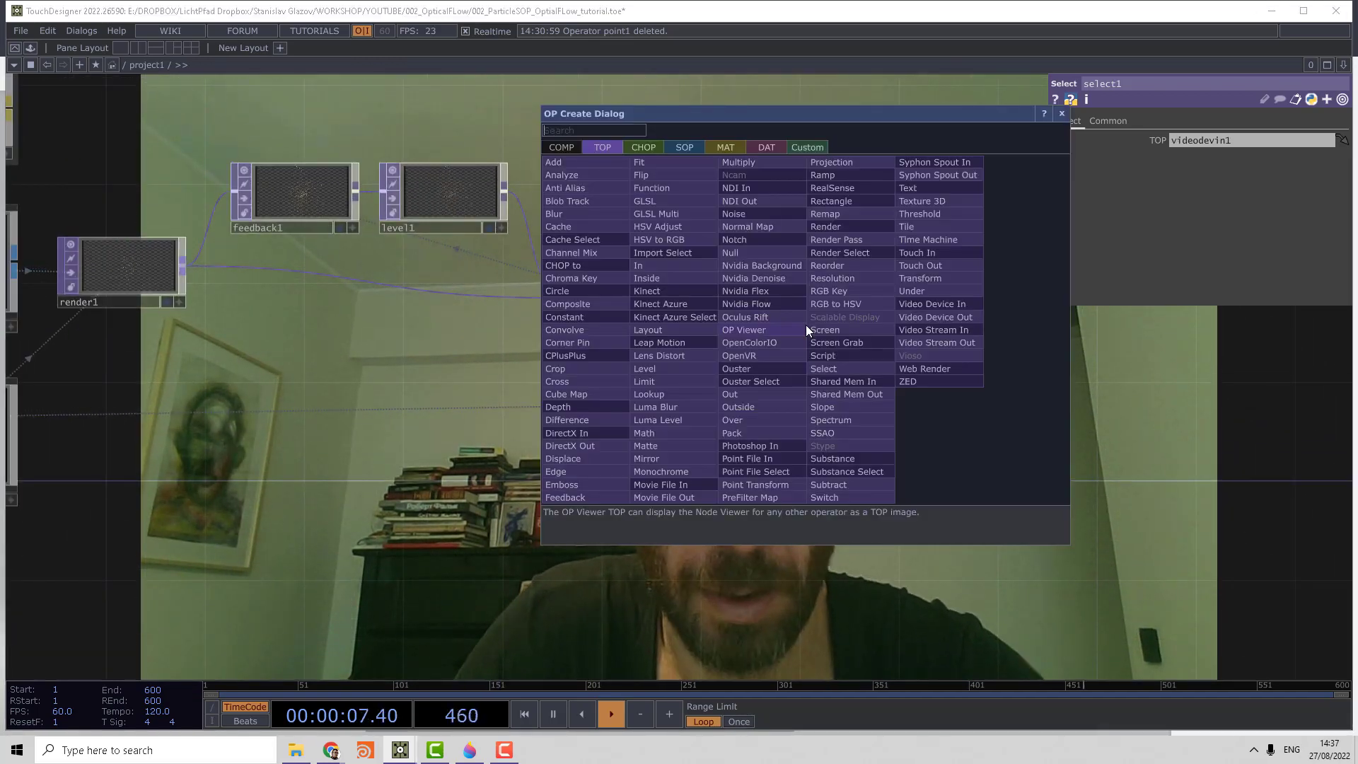
click(821, 368)
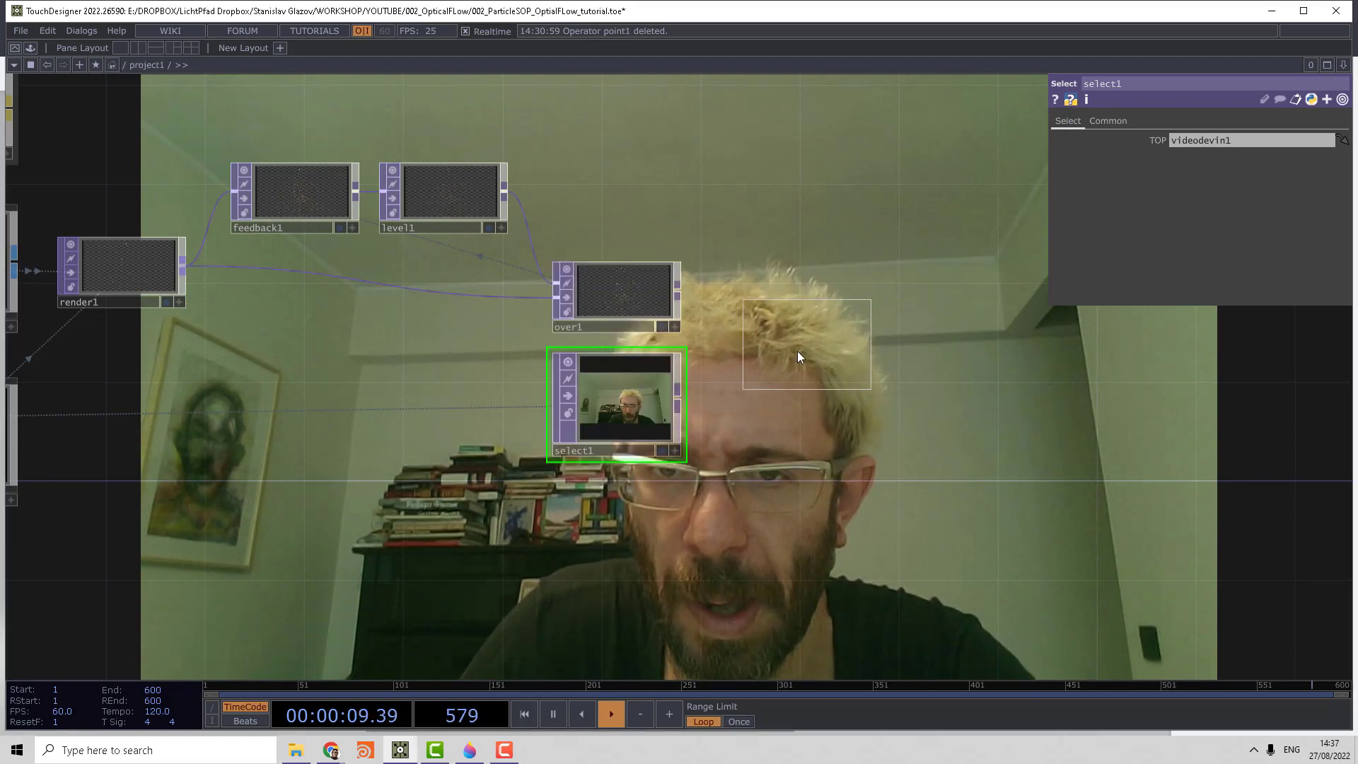